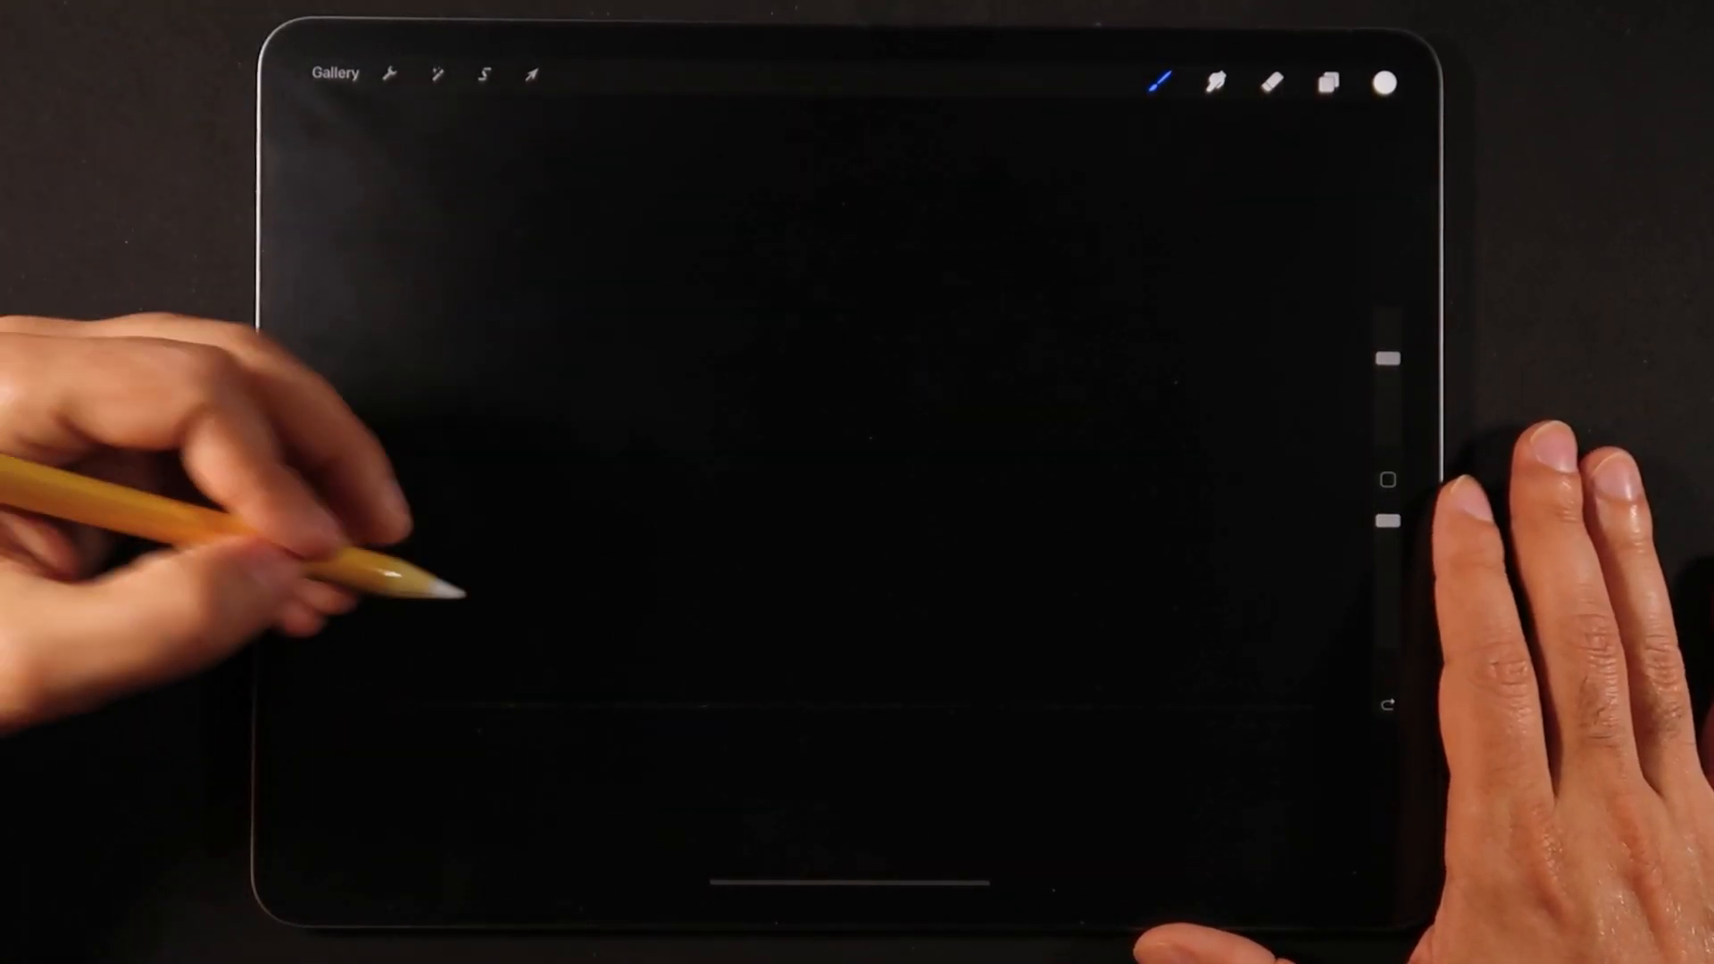
Step: Write 'hello' in one continuous cursive stroke glowing blue through pink to red
drag(371, 689, 700, 481)
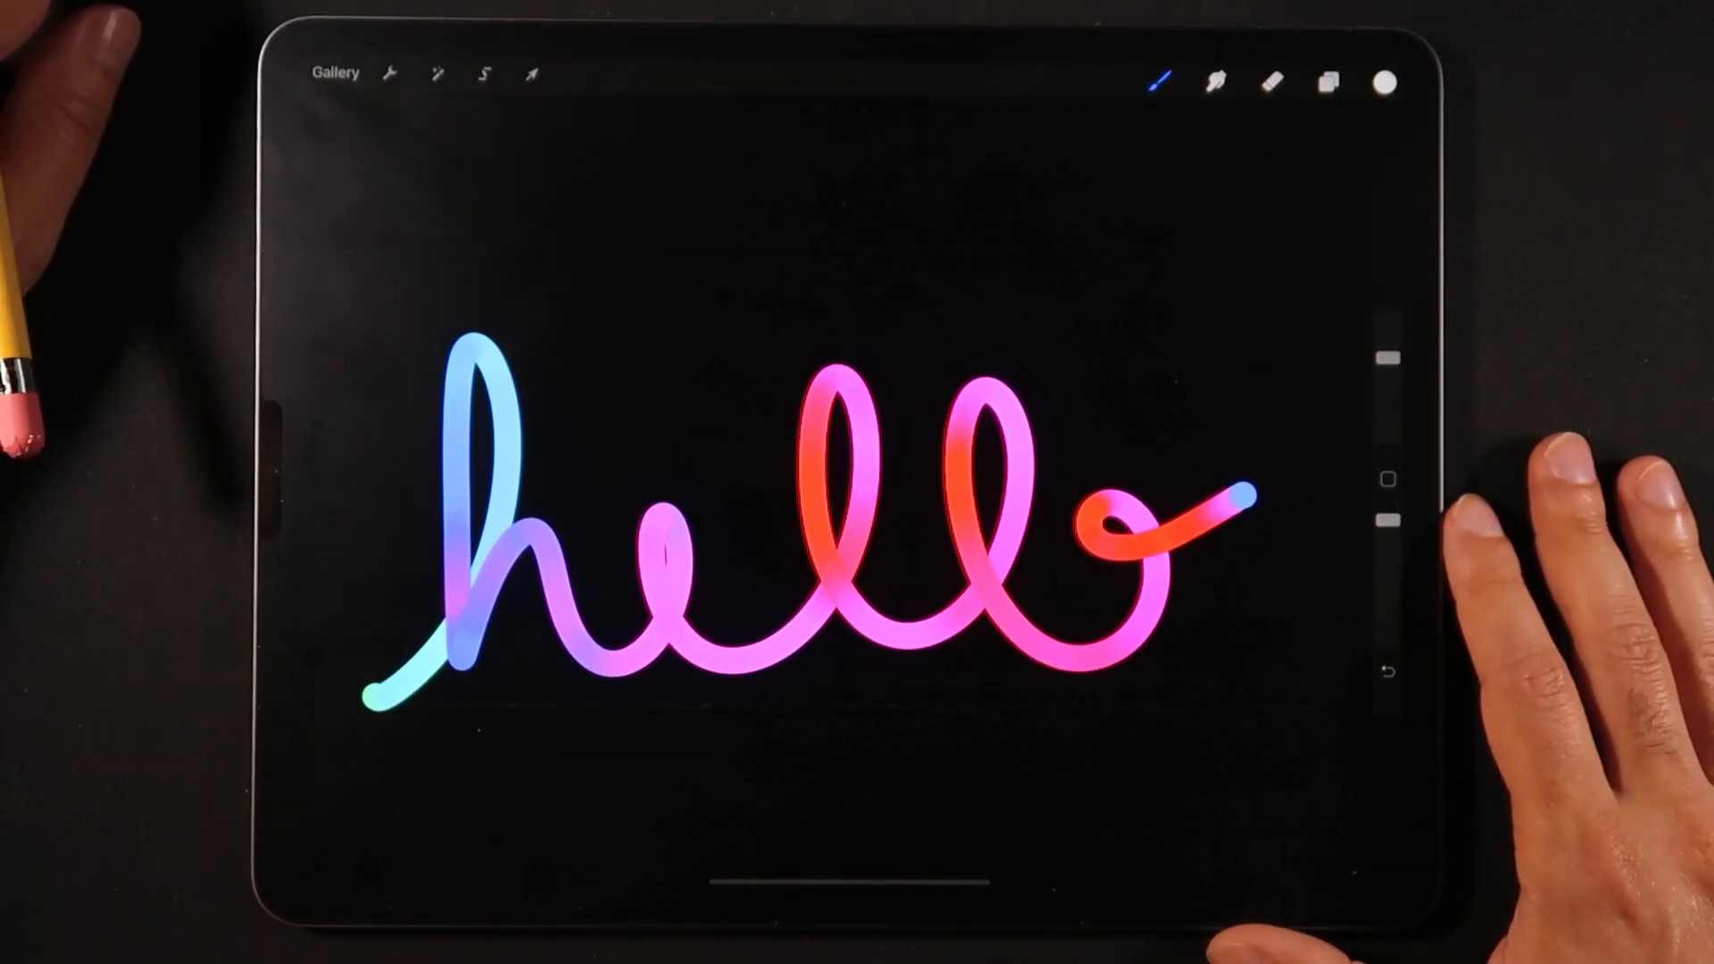
Step: Rename the brush to 'Neon Brush Test' in Brush Studio's About this brush
click(1163, 79)
text(Neon Brush)
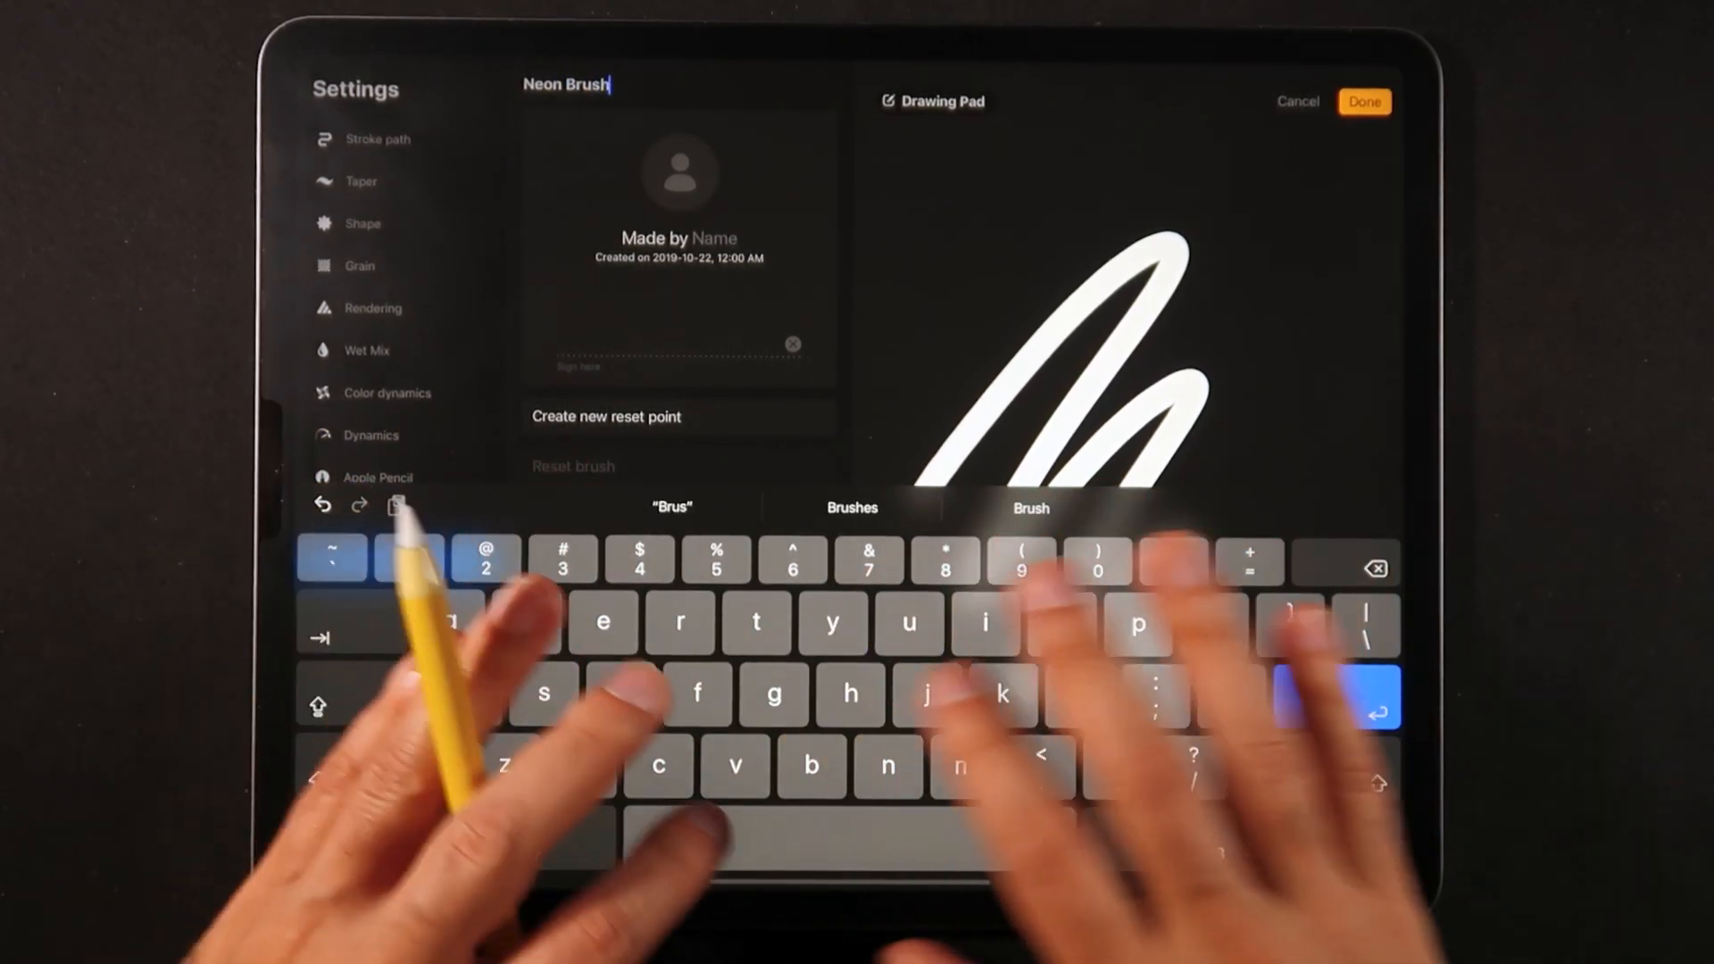
text(Test)
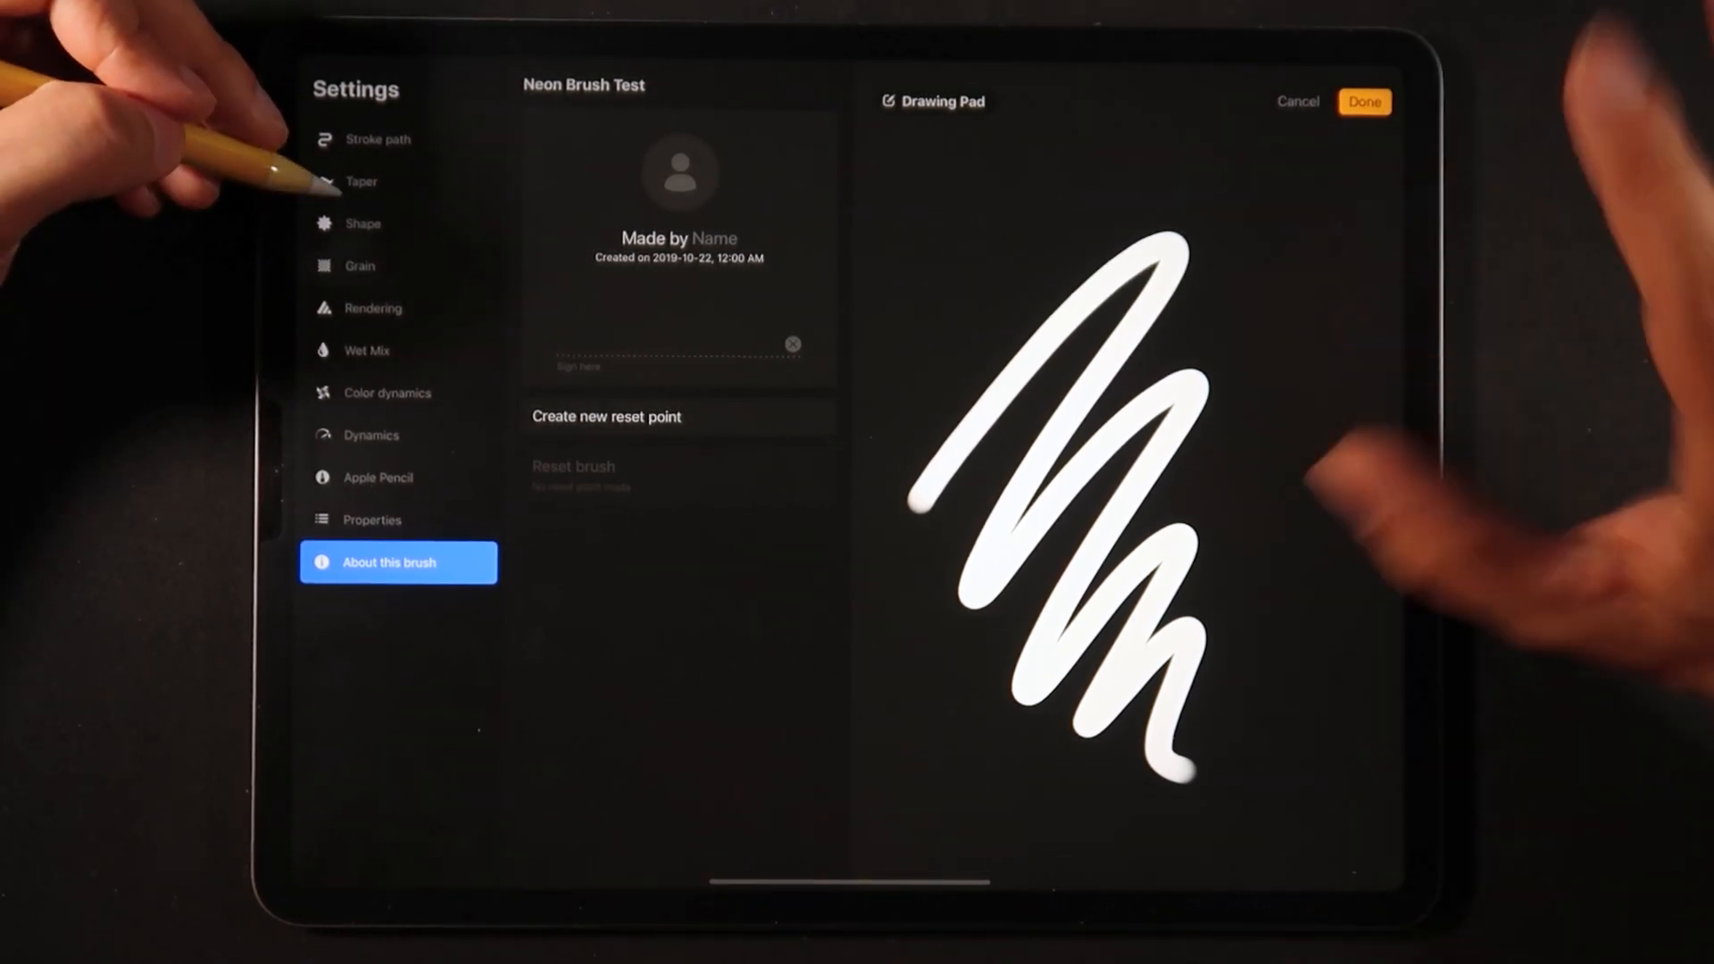
Step: Review the Shape and Taper settings and scribble a test stroke on the Drawing Pad
click(363, 223)
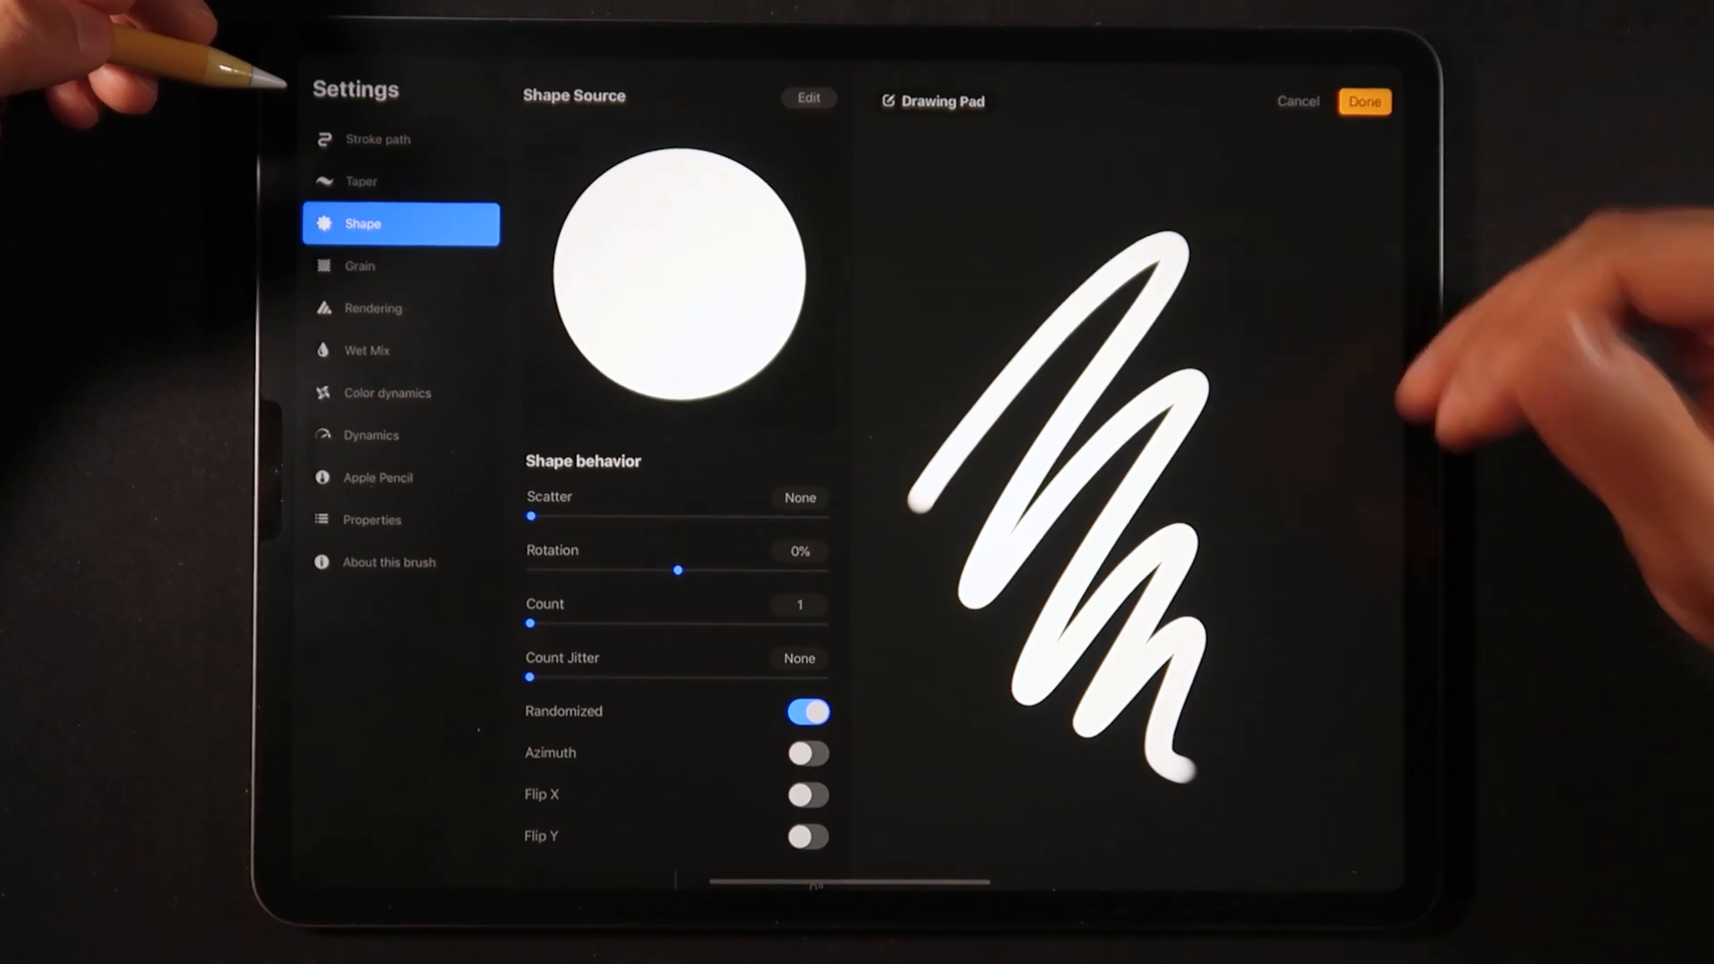
click(364, 181)
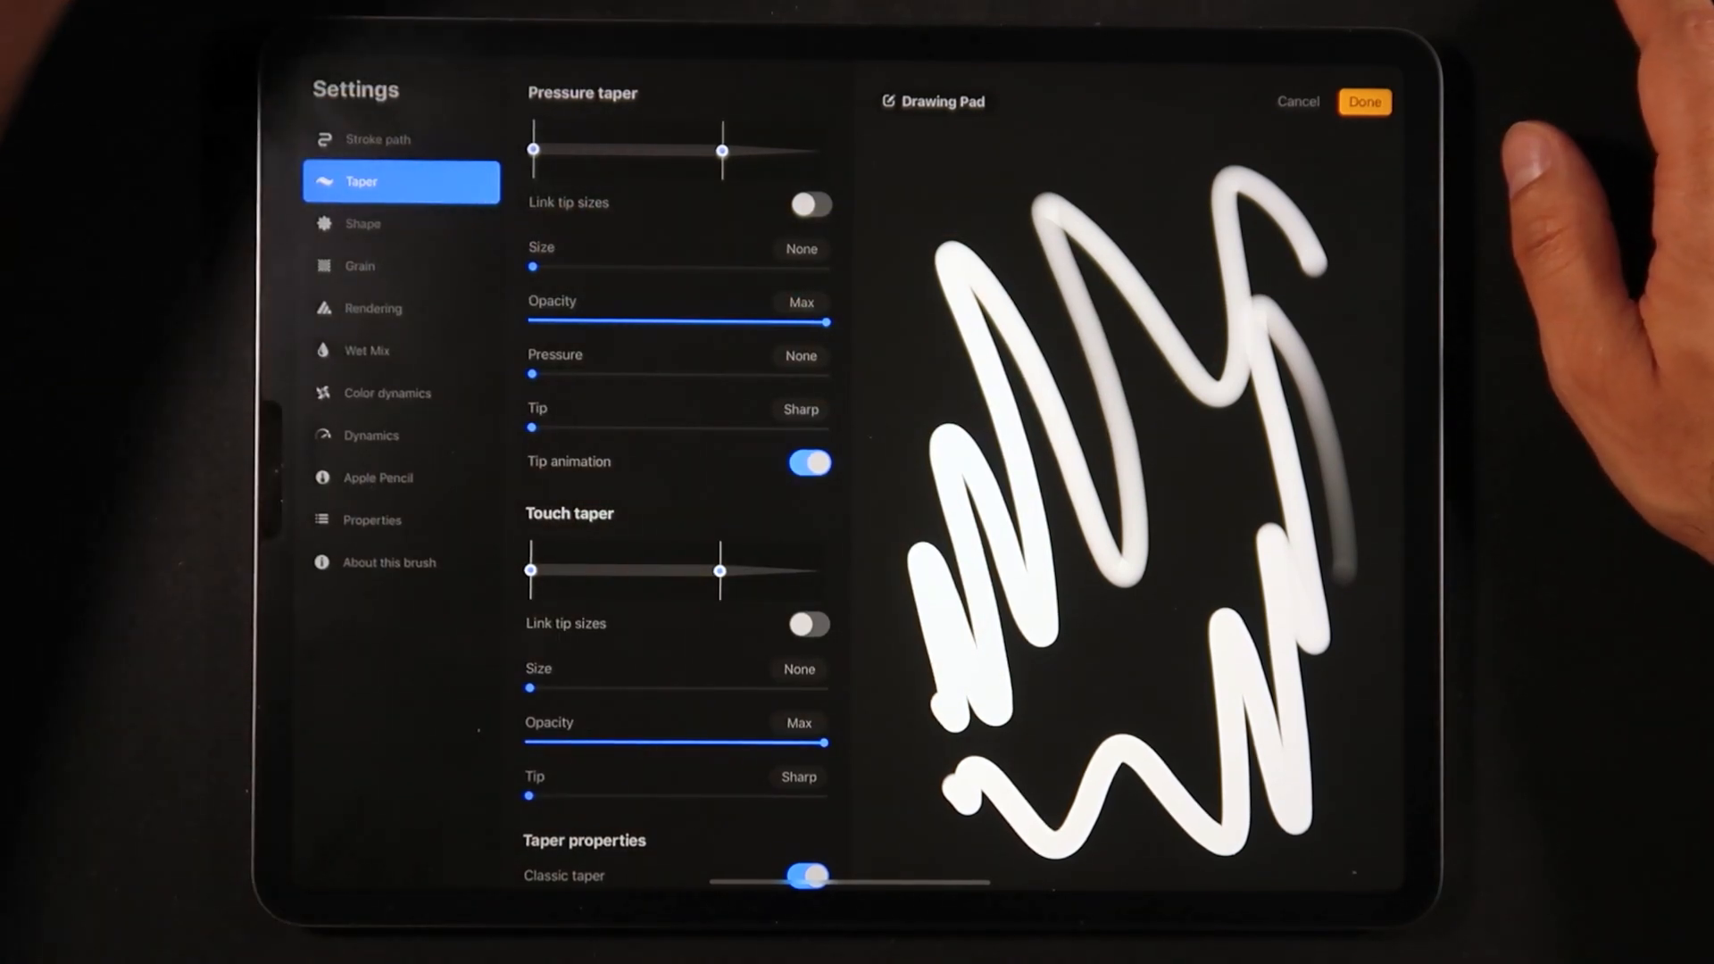
drag(721, 150, 823, 150)
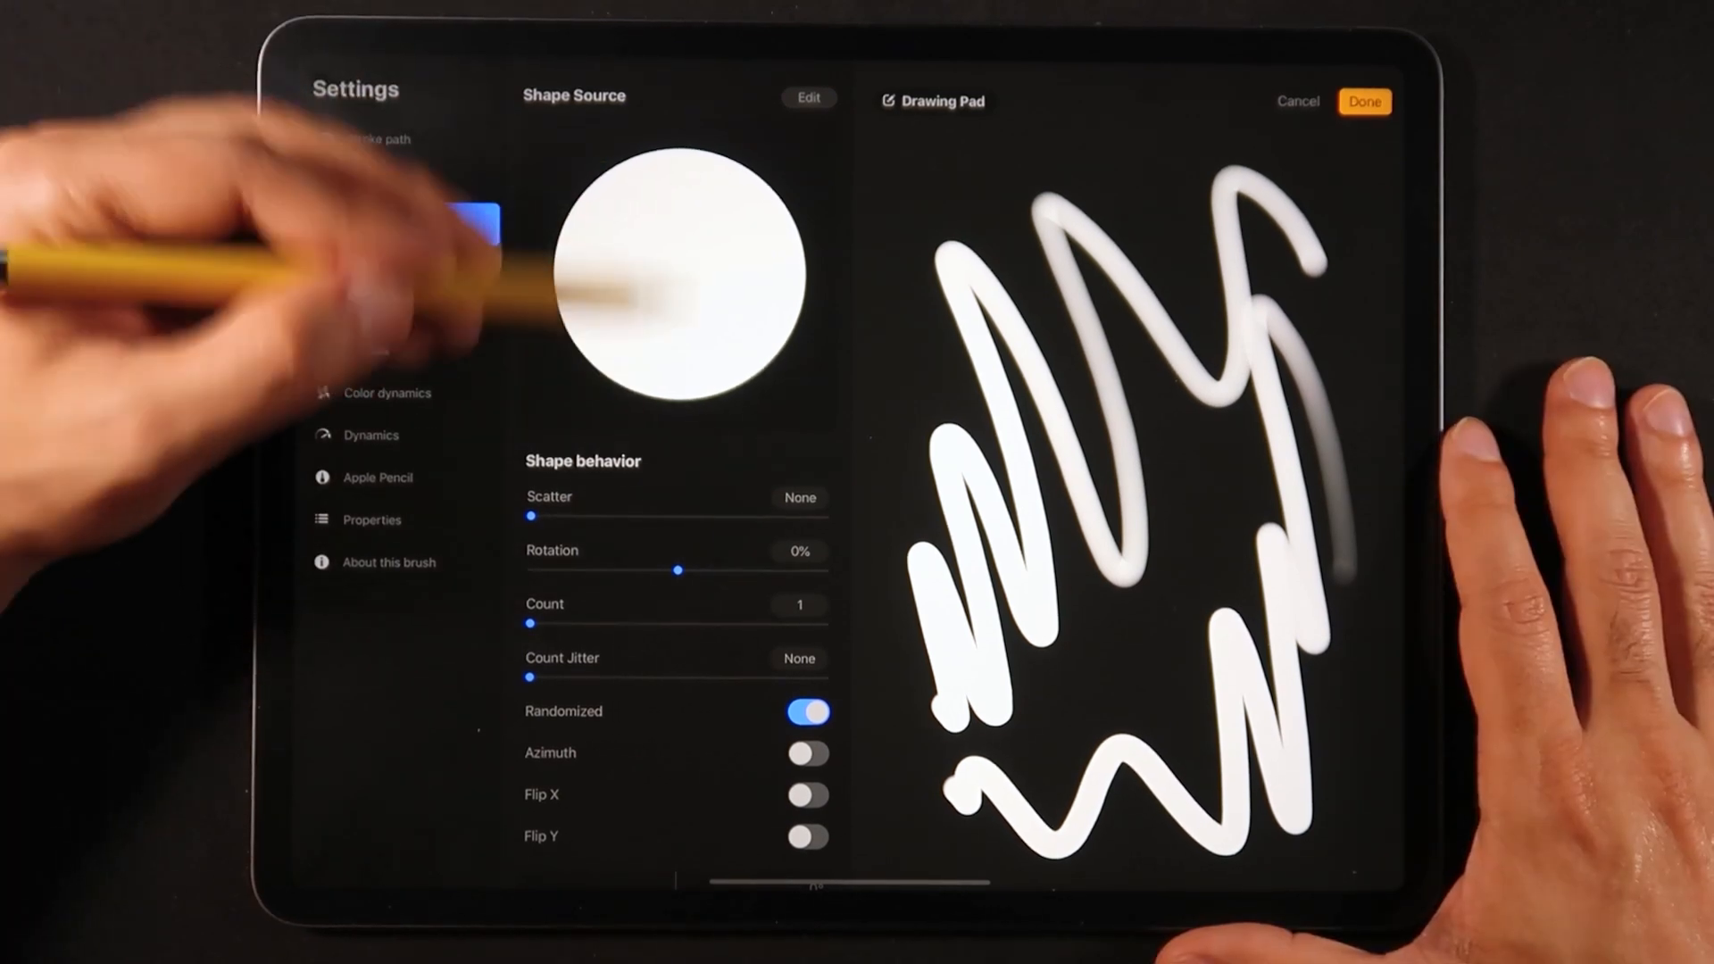
Step: Turn off Randomized shape, review Grain and Rendering, and try Flow at ~38% before restoring Max
click(393, 224)
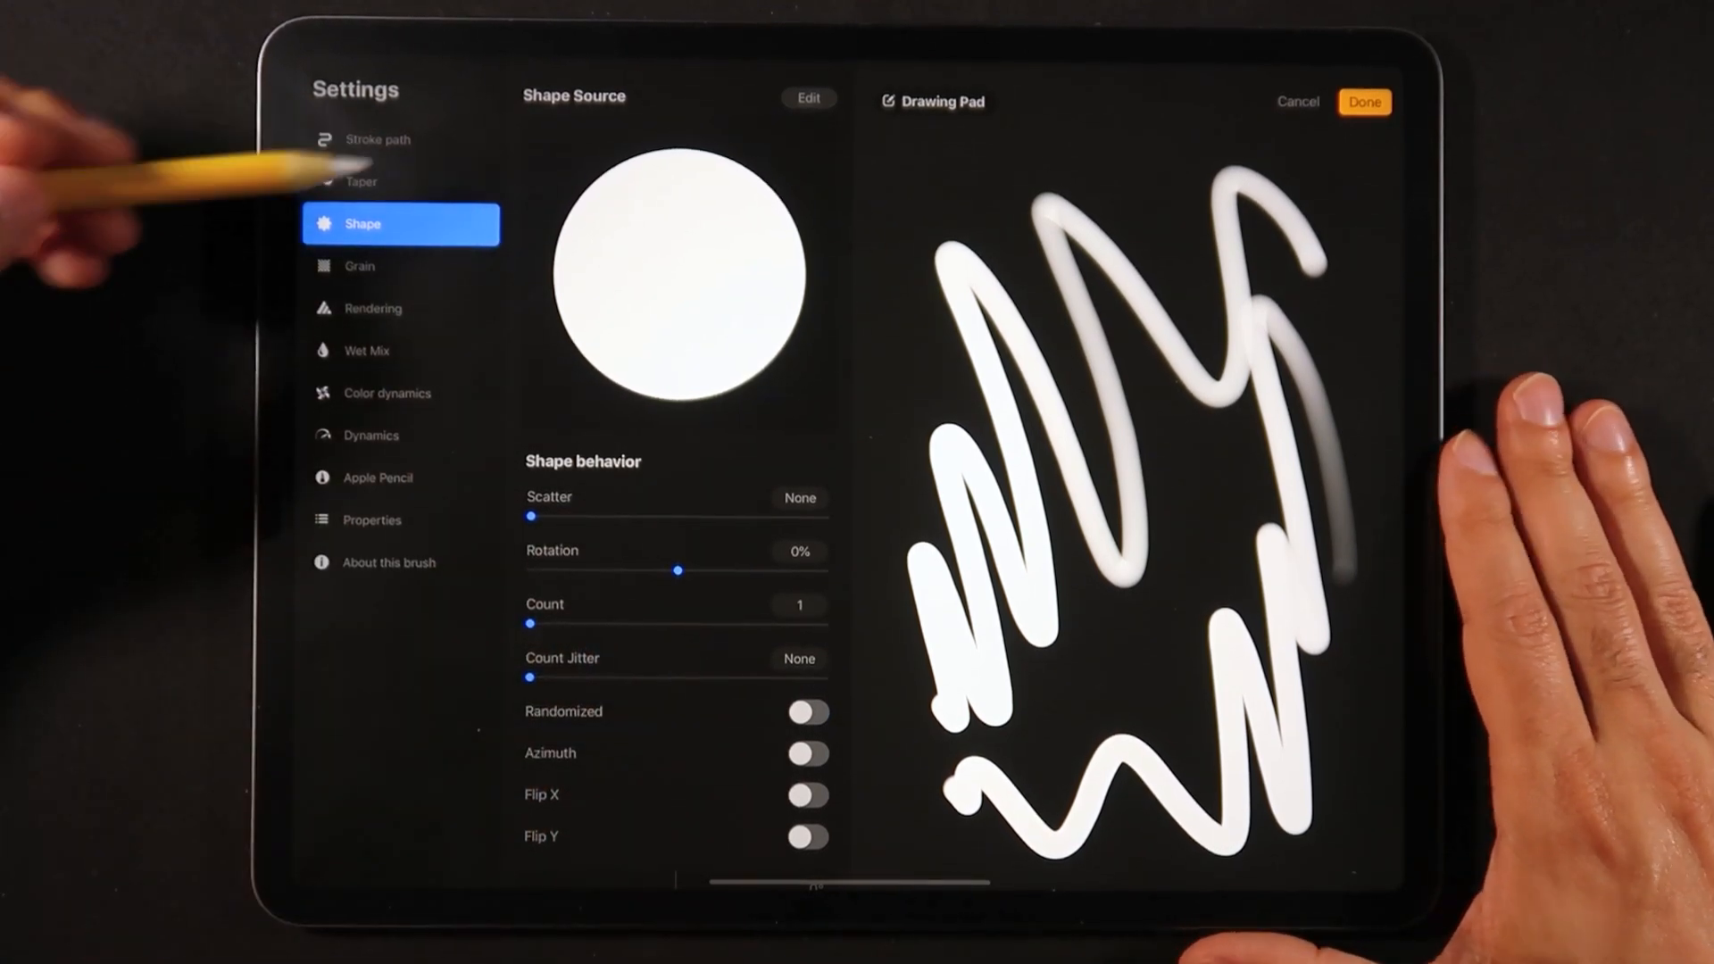
click(360, 266)
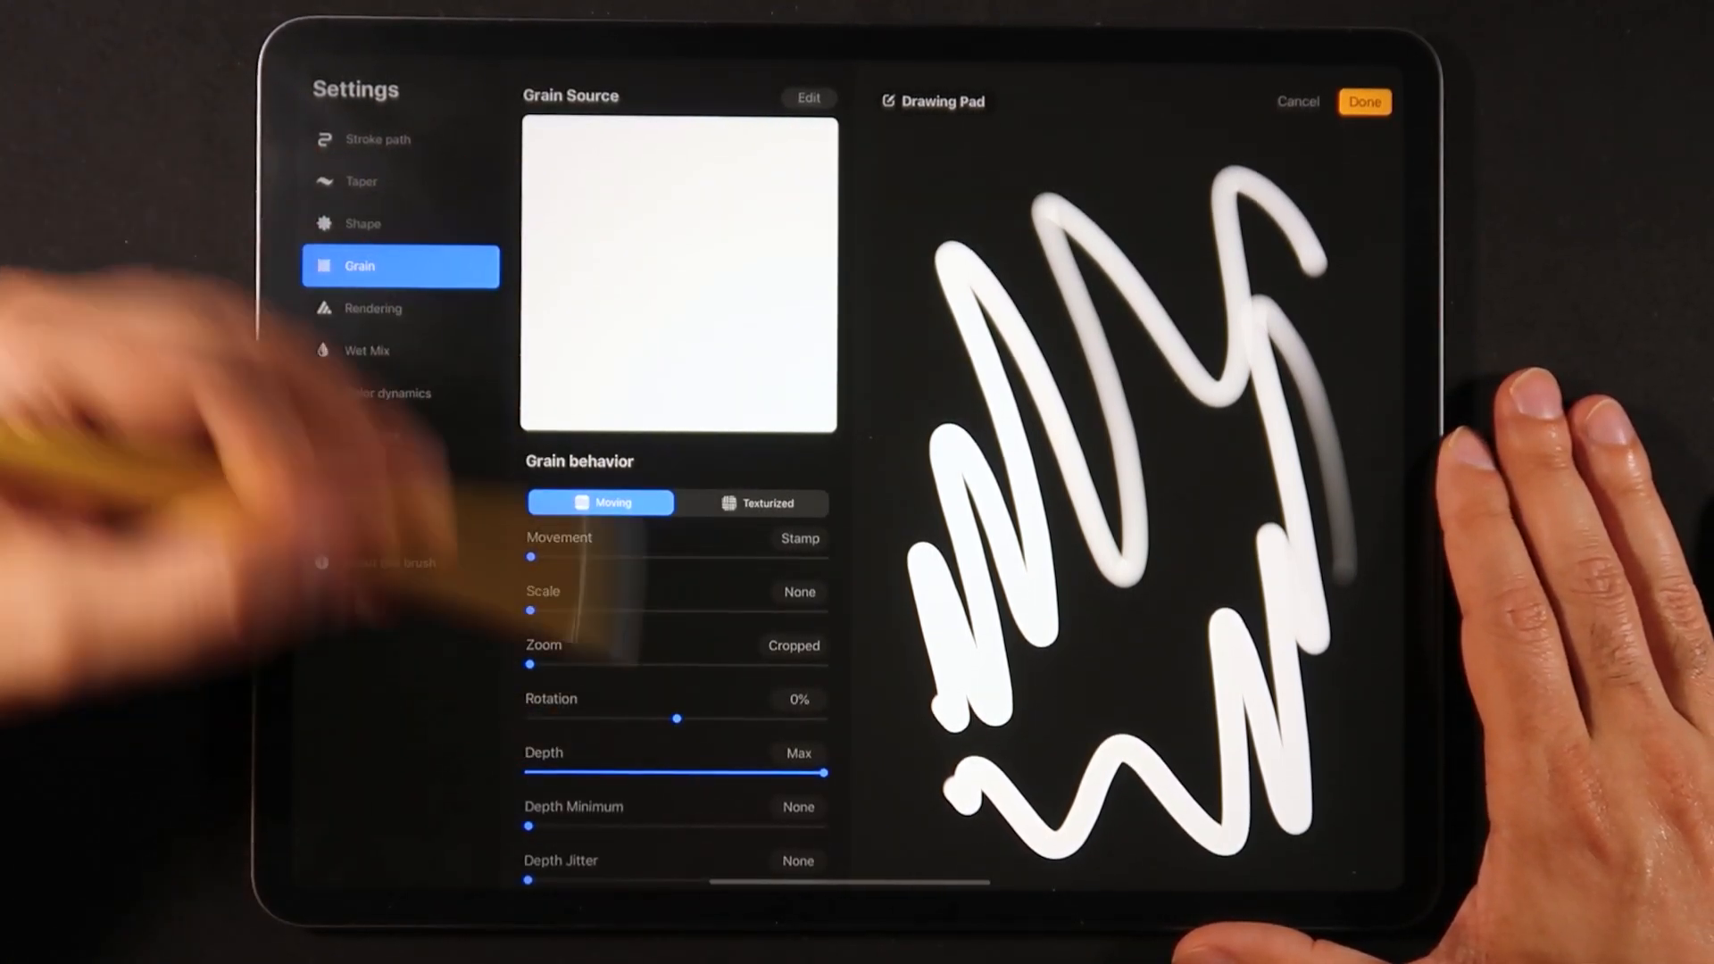
click(372, 308)
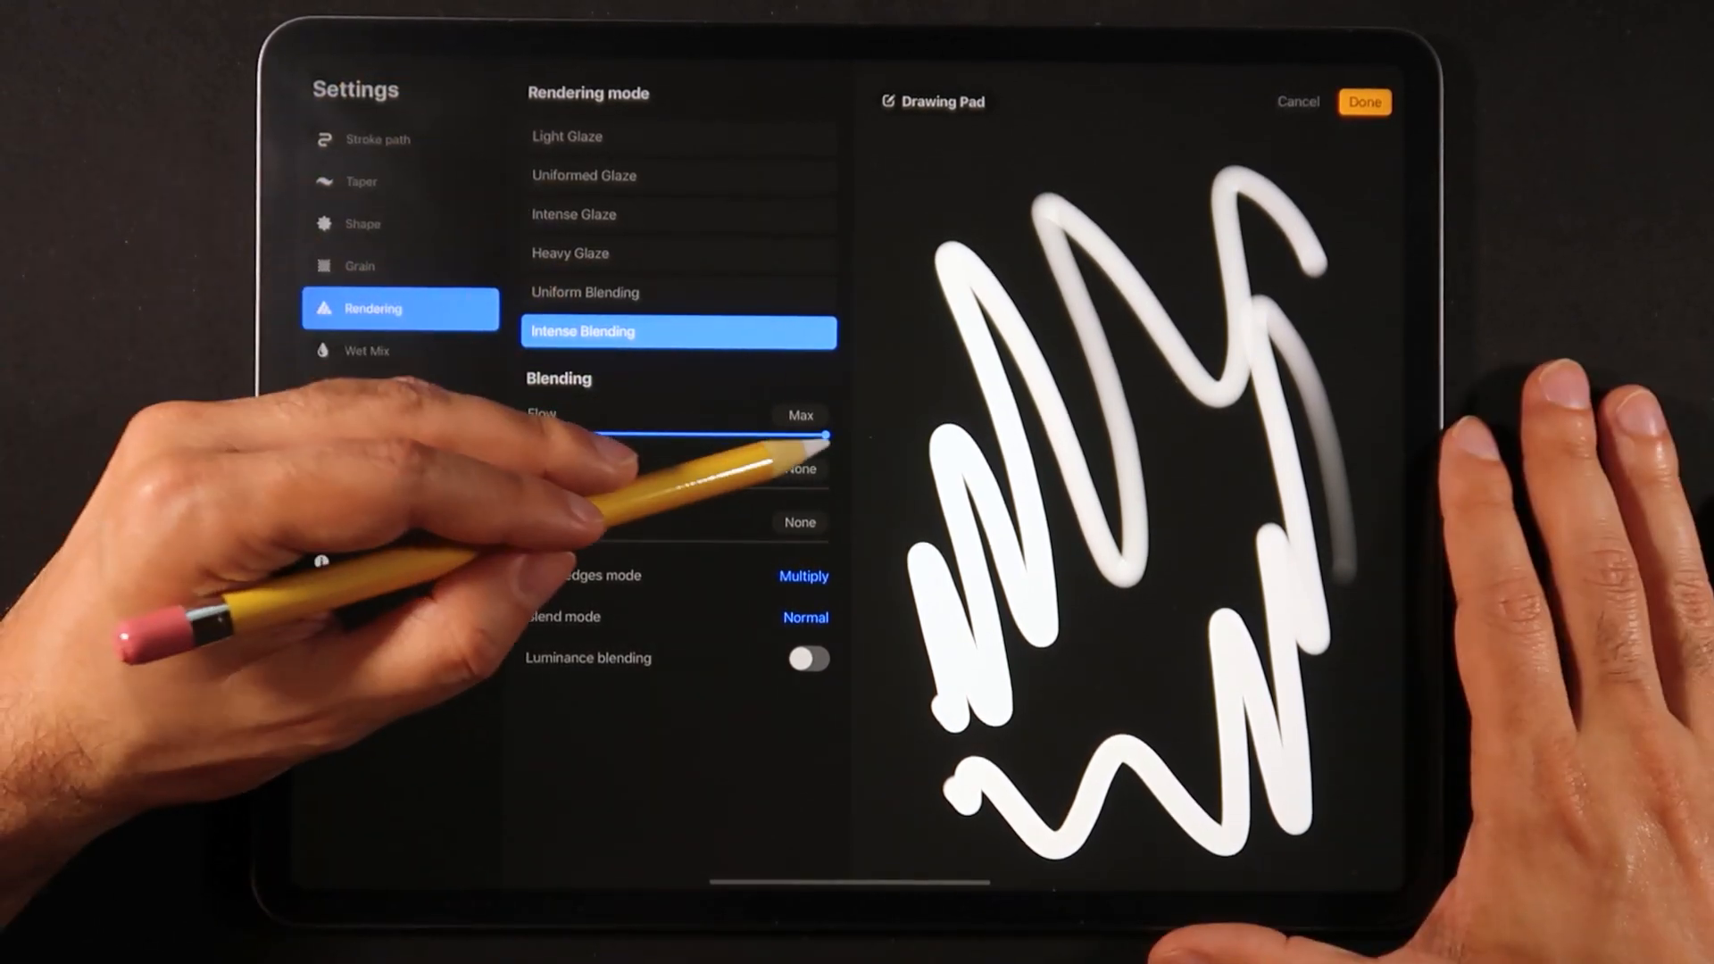
drag(820, 436, 628, 436)
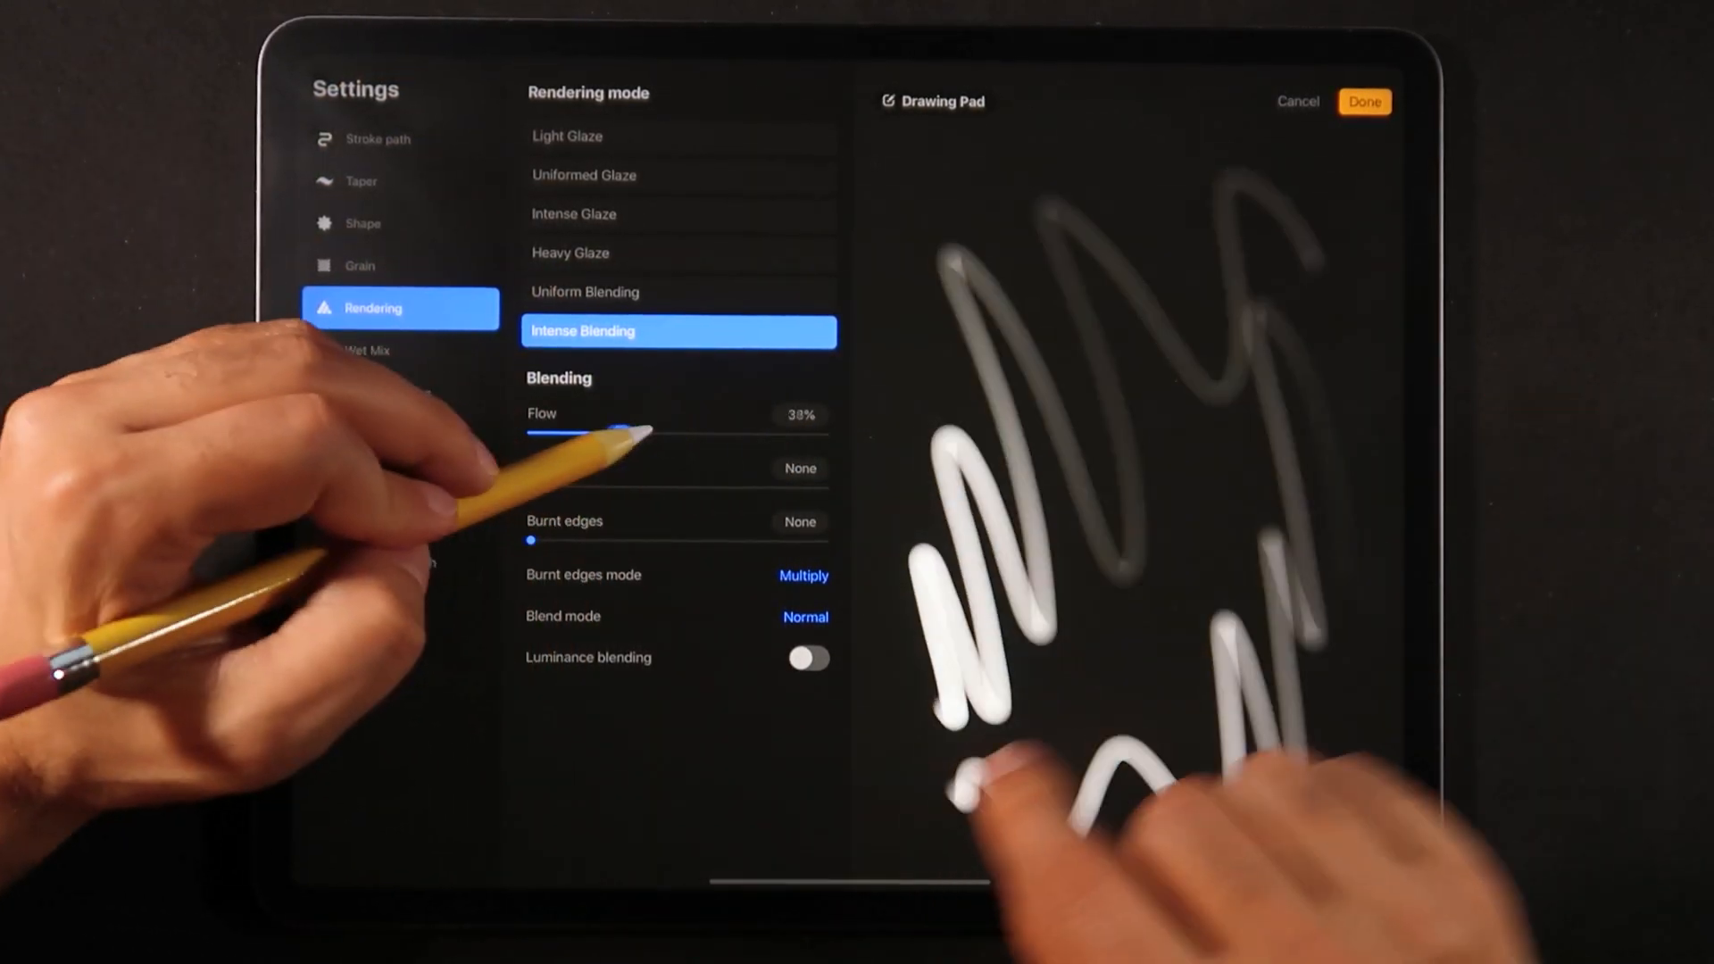
drag(637, 434, 831, 434)
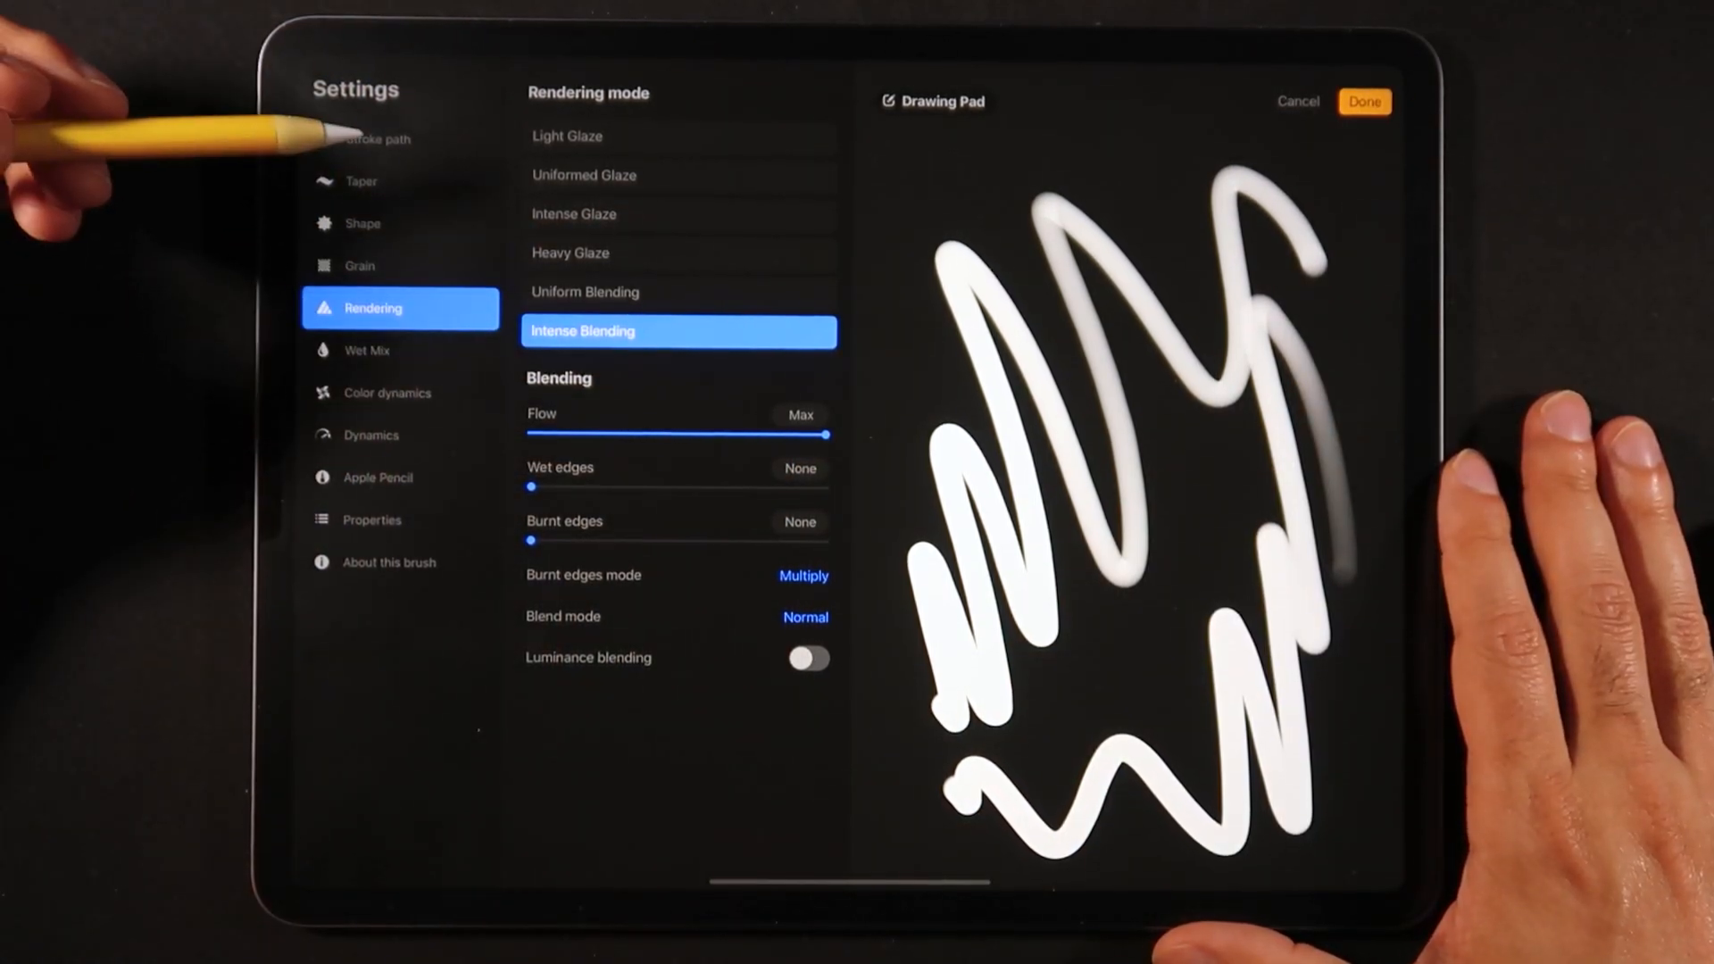
Step: Review the Wet Mix, Color dynamics and Dynamics sections of the brush
click(376, 351)
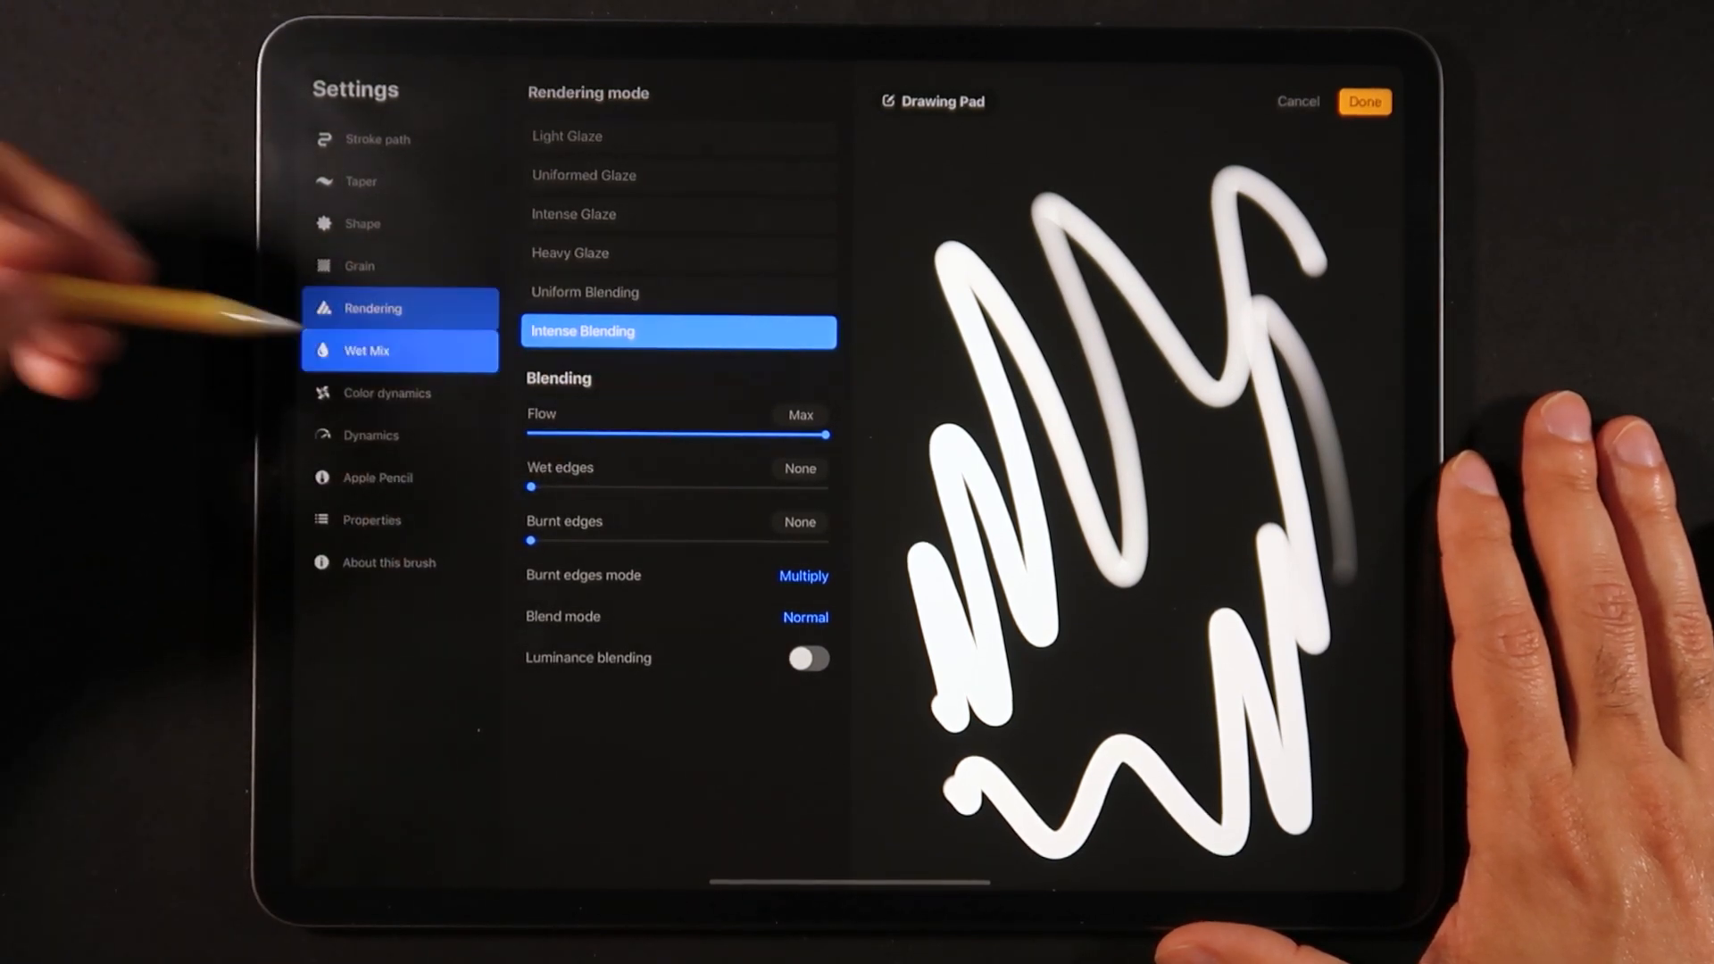
click(365, 351)
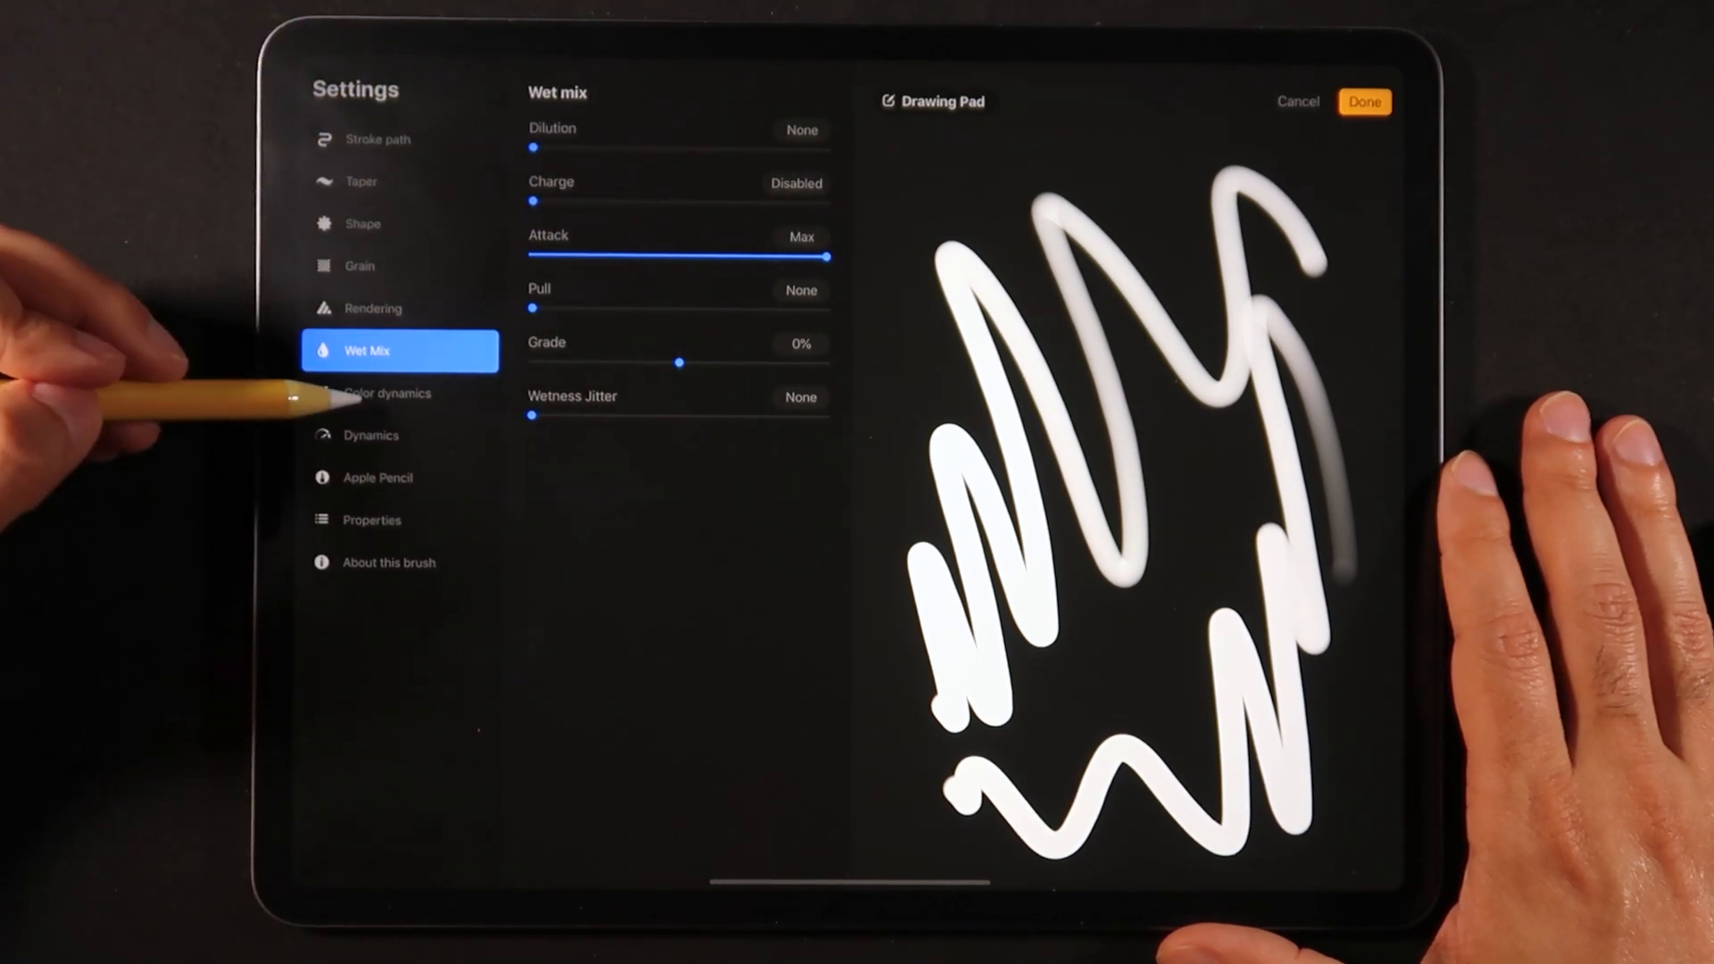
click(386, 393)
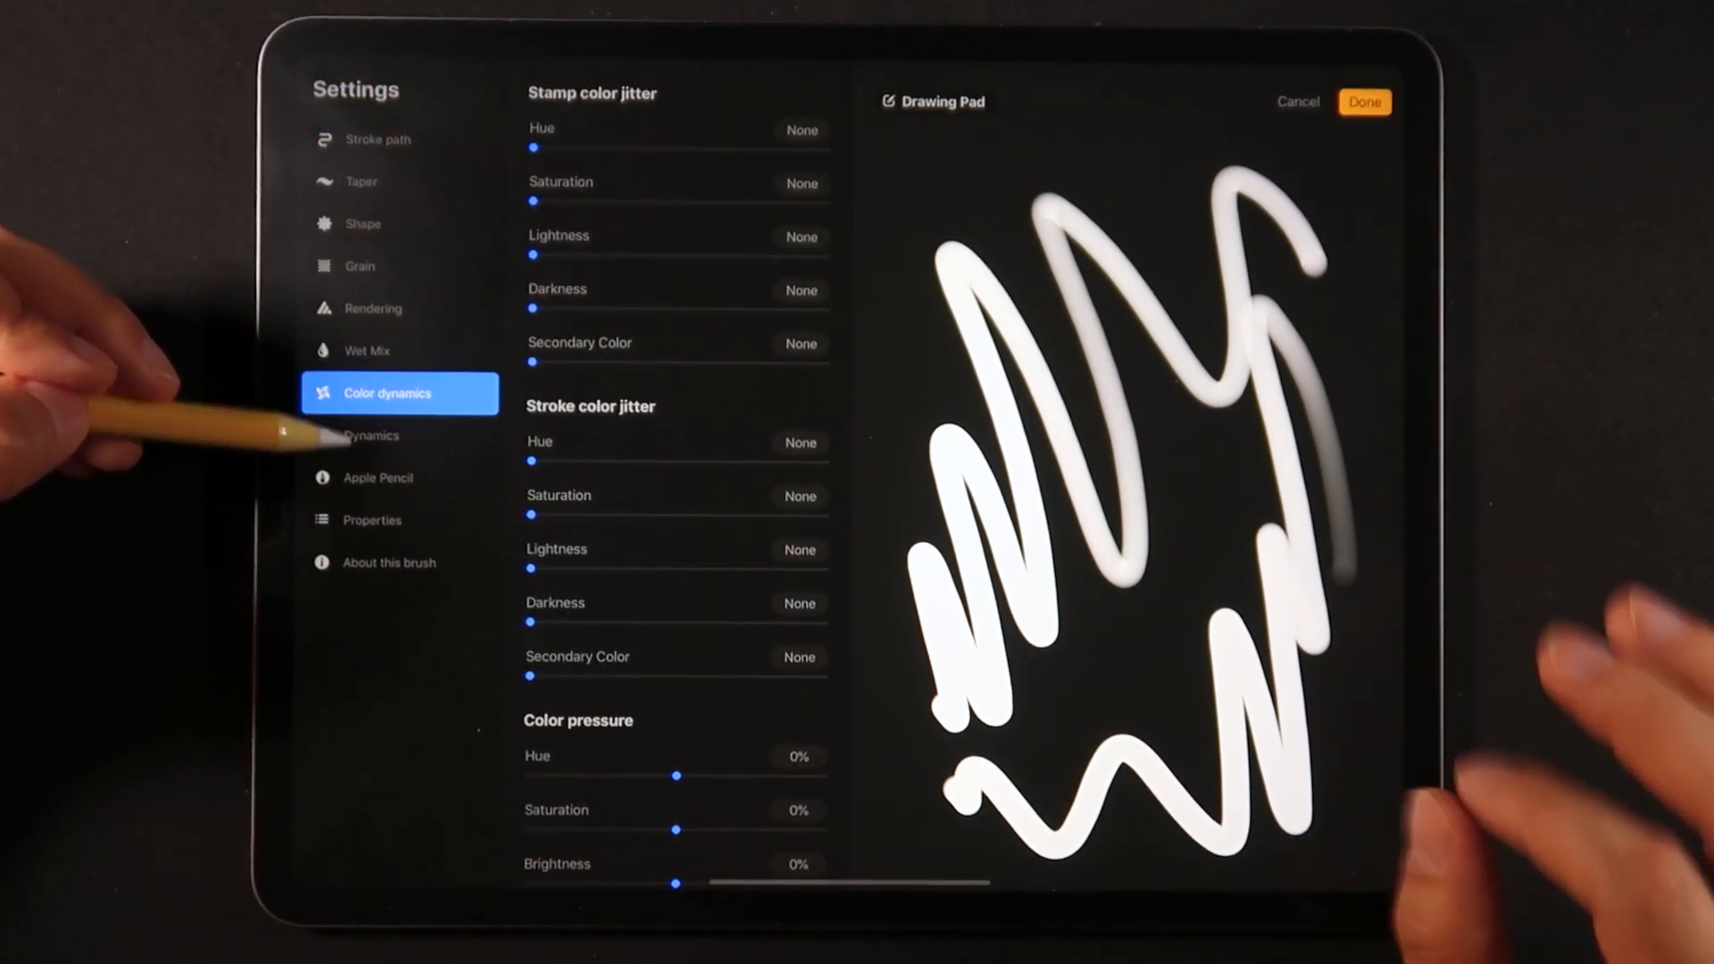
click(372, 435)
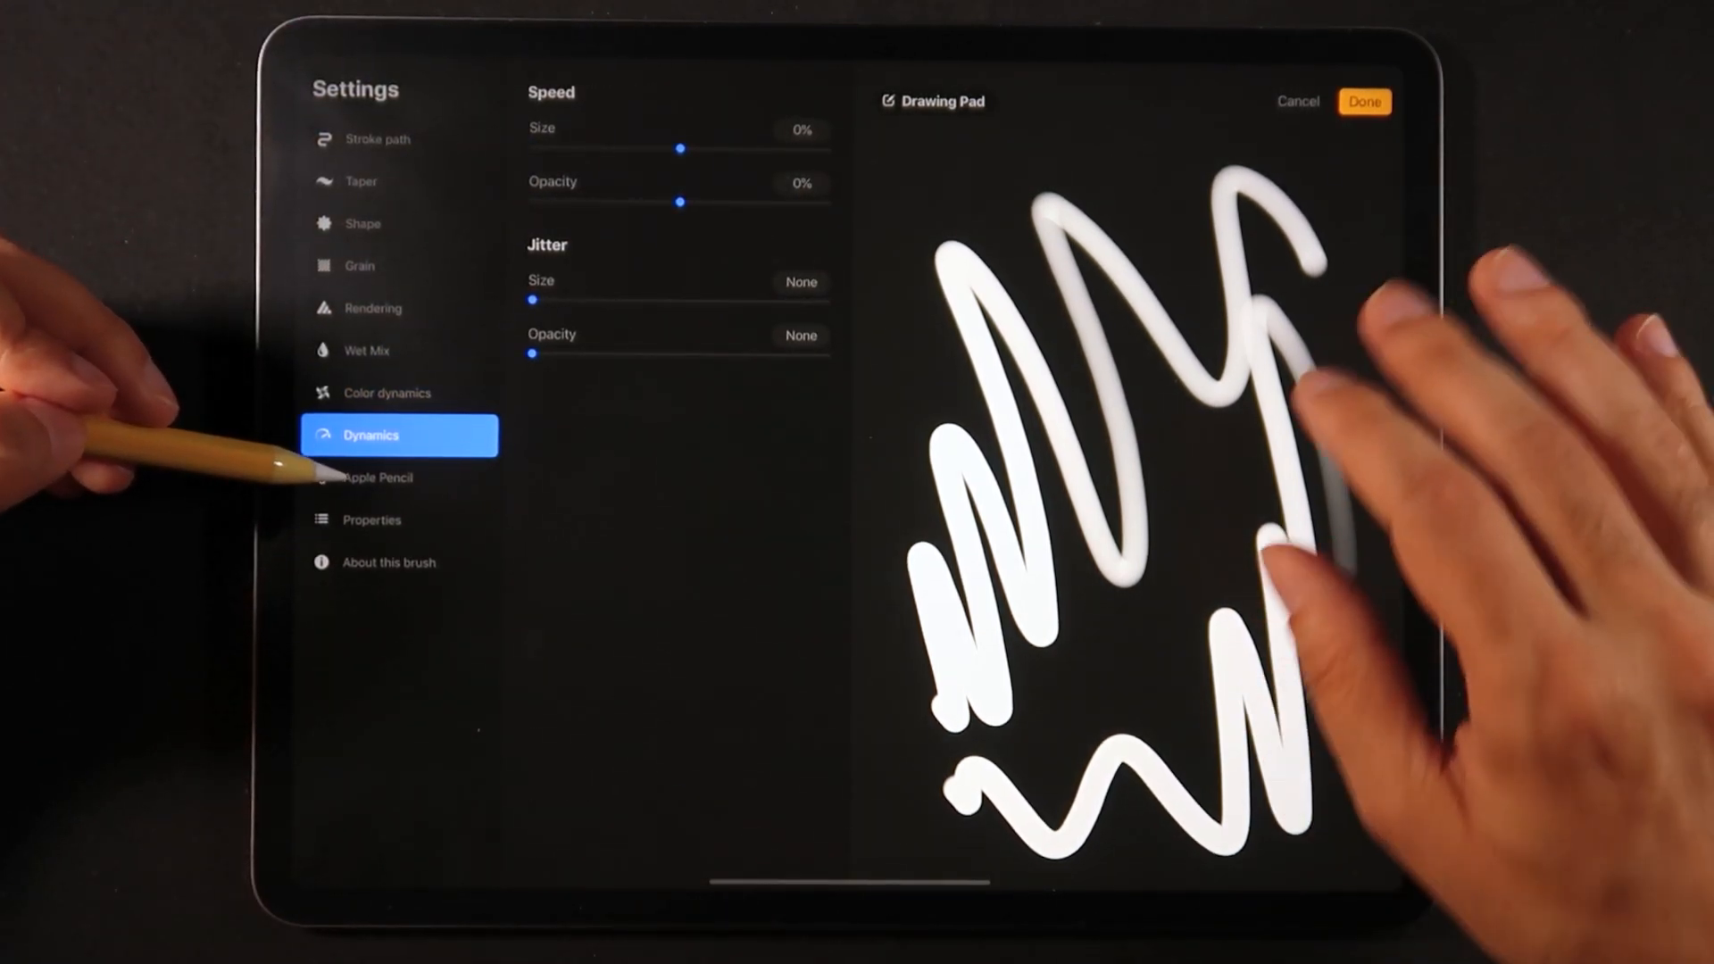
Step: Review Apple Pencil and Taper settings, then set Stroke path StreamLine to Max
click(379, 478)
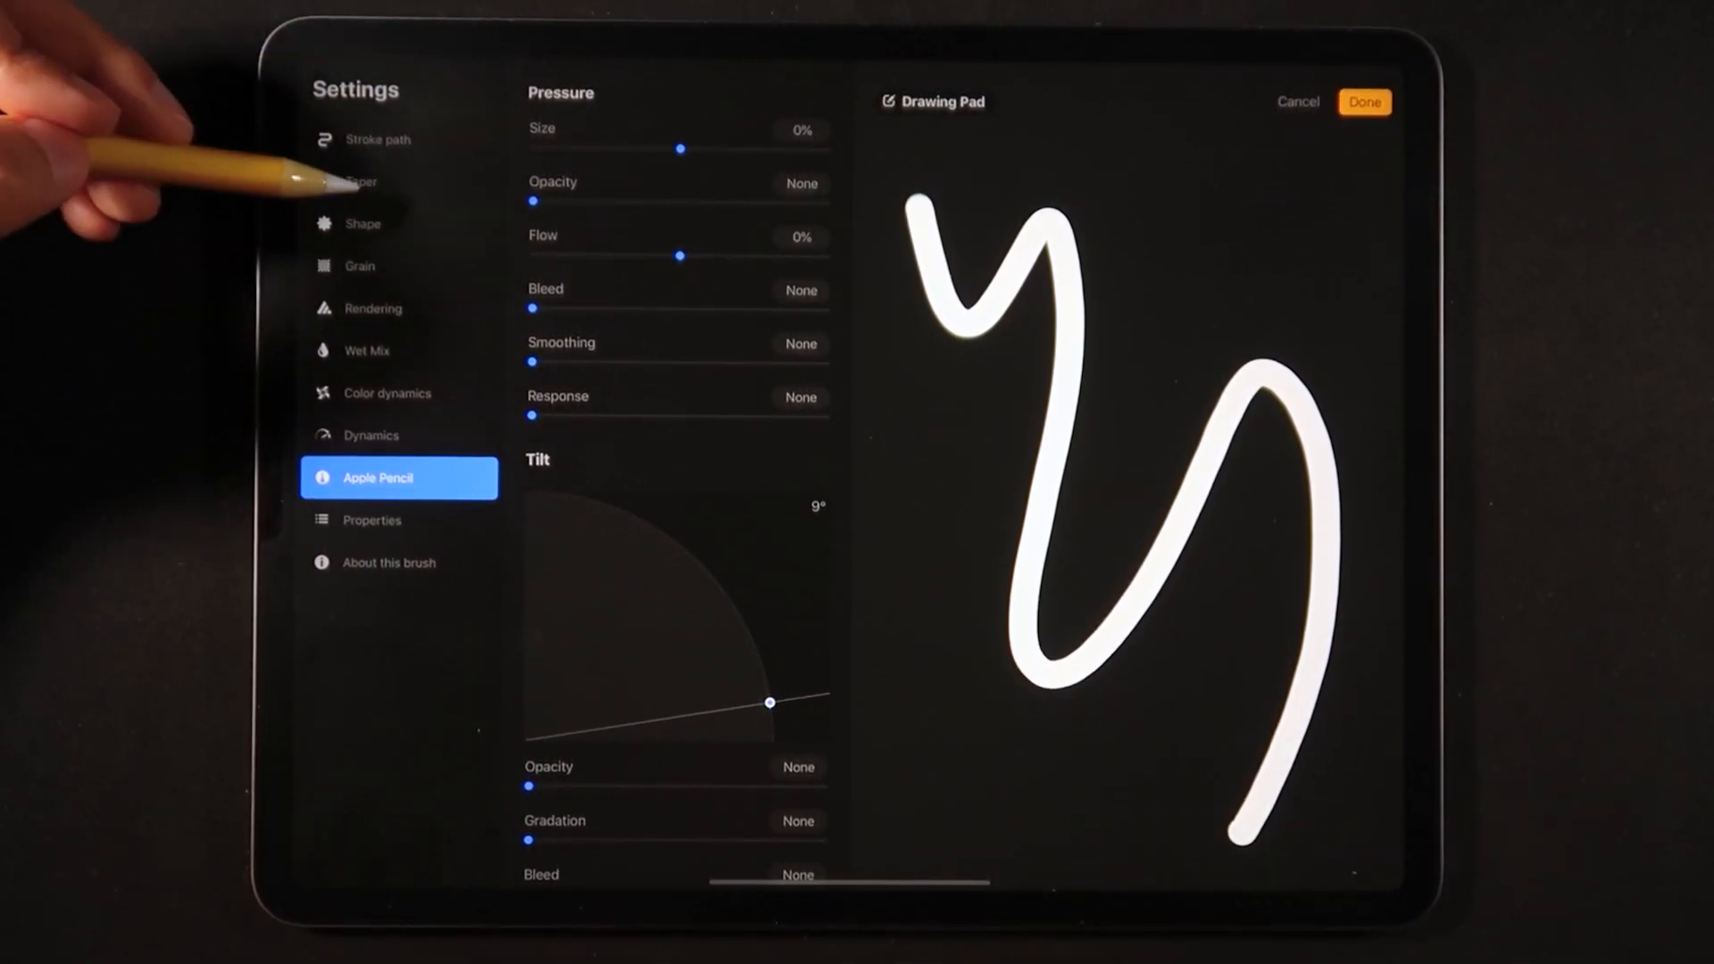
click(364, 181)
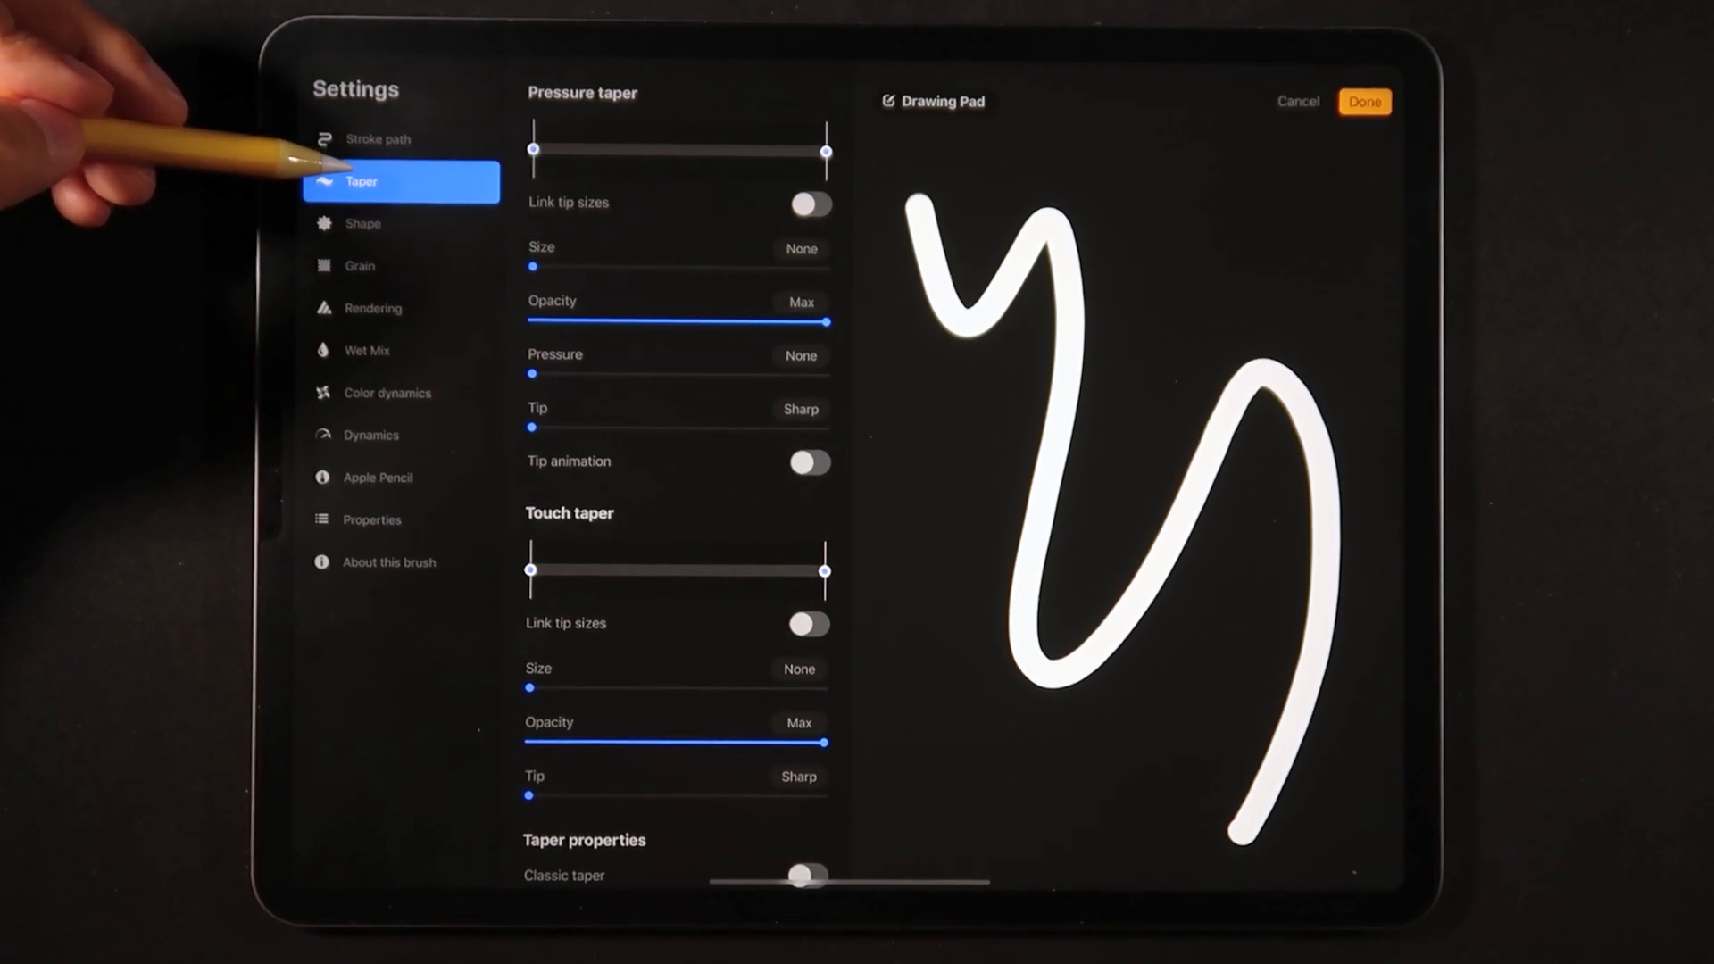
click(363, 223)
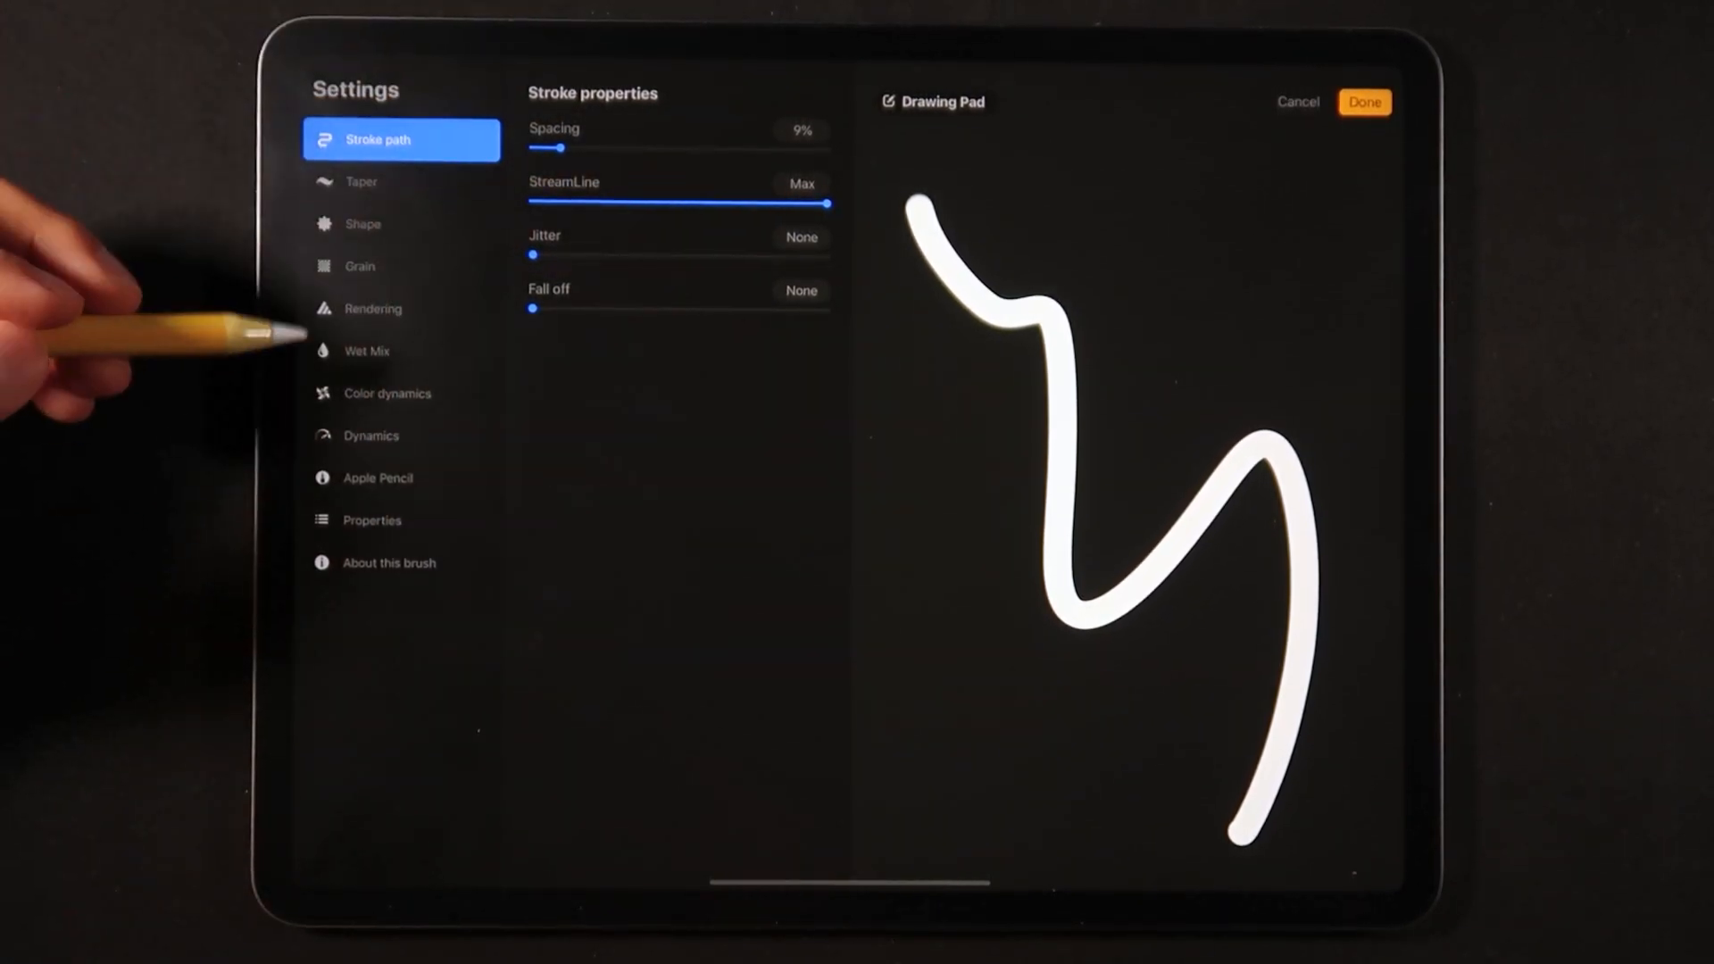
Step: Set Stroke color jitter Hue and Saturation to Max and try a little Color pressure Hue
click(387, 393)
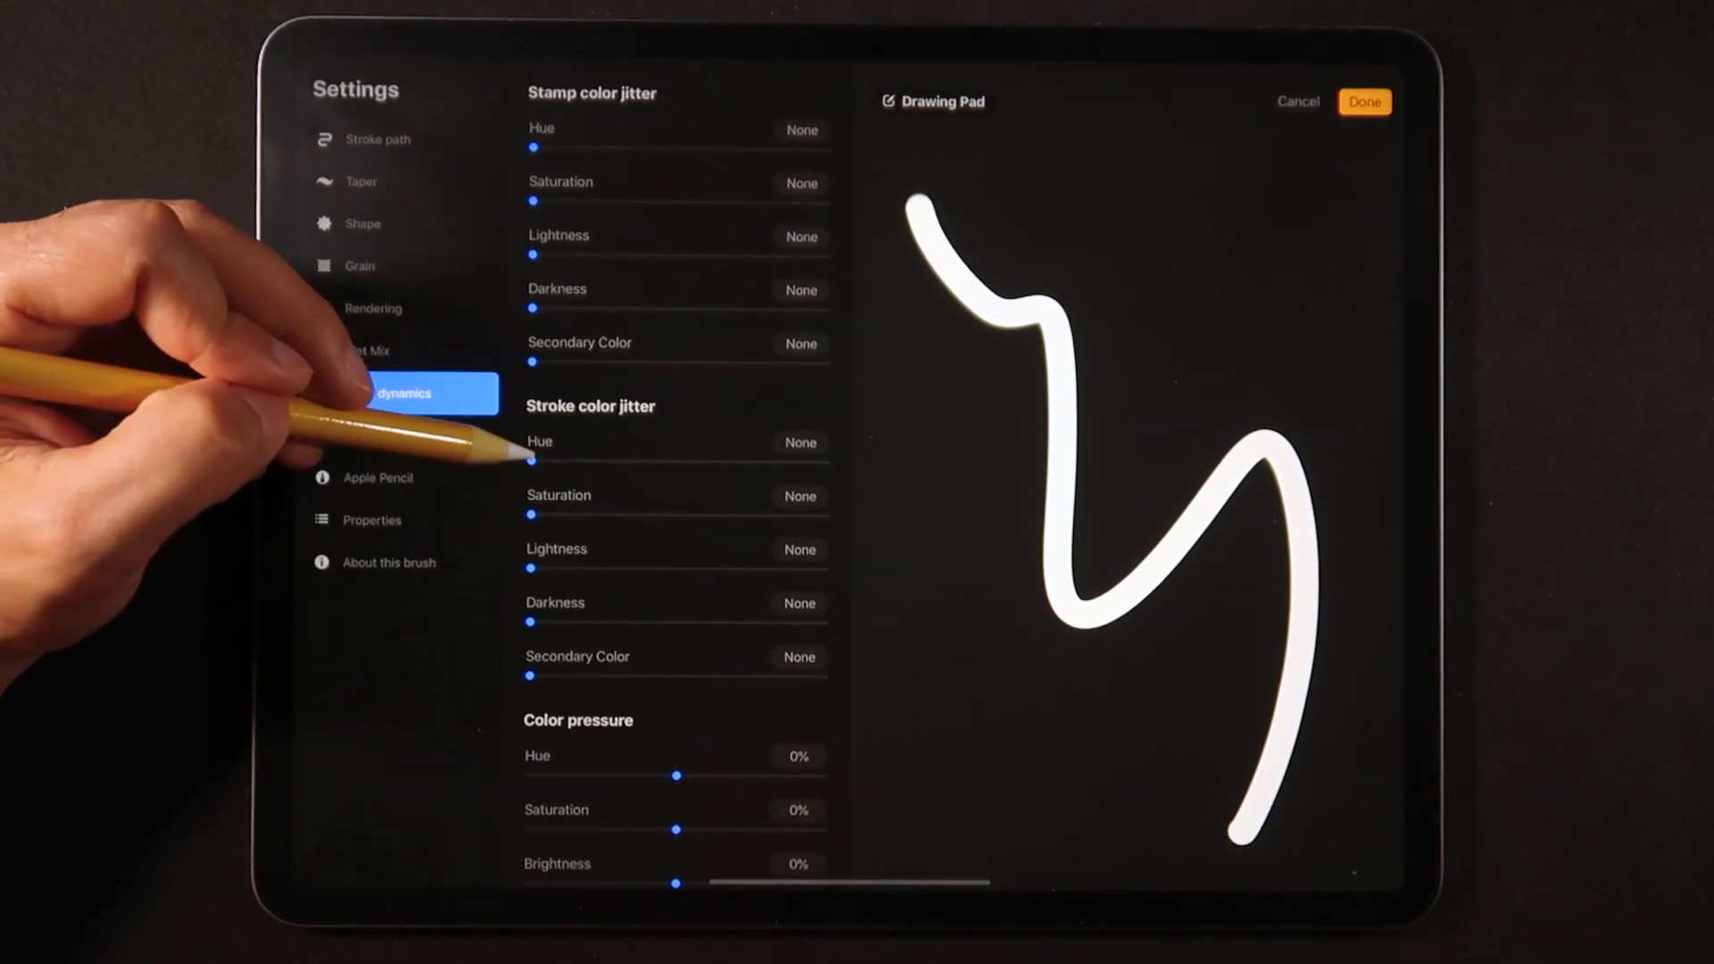
drag(534, 463, 825, 462)
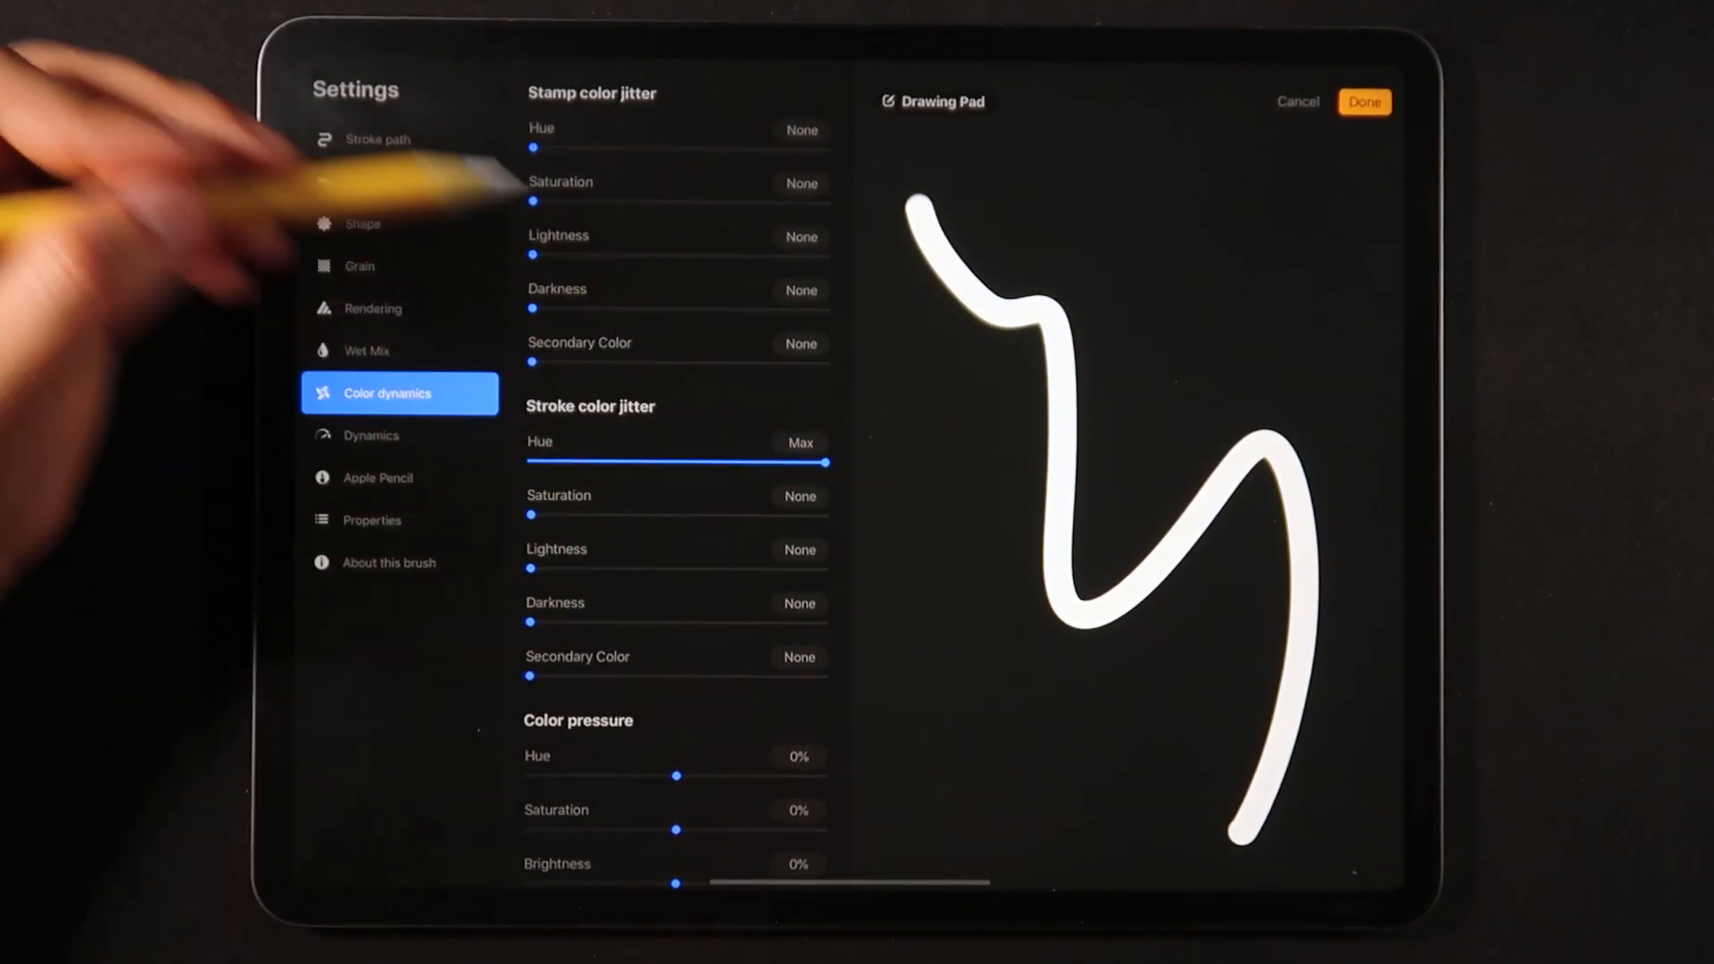
drag(531, 514, 722, 514)
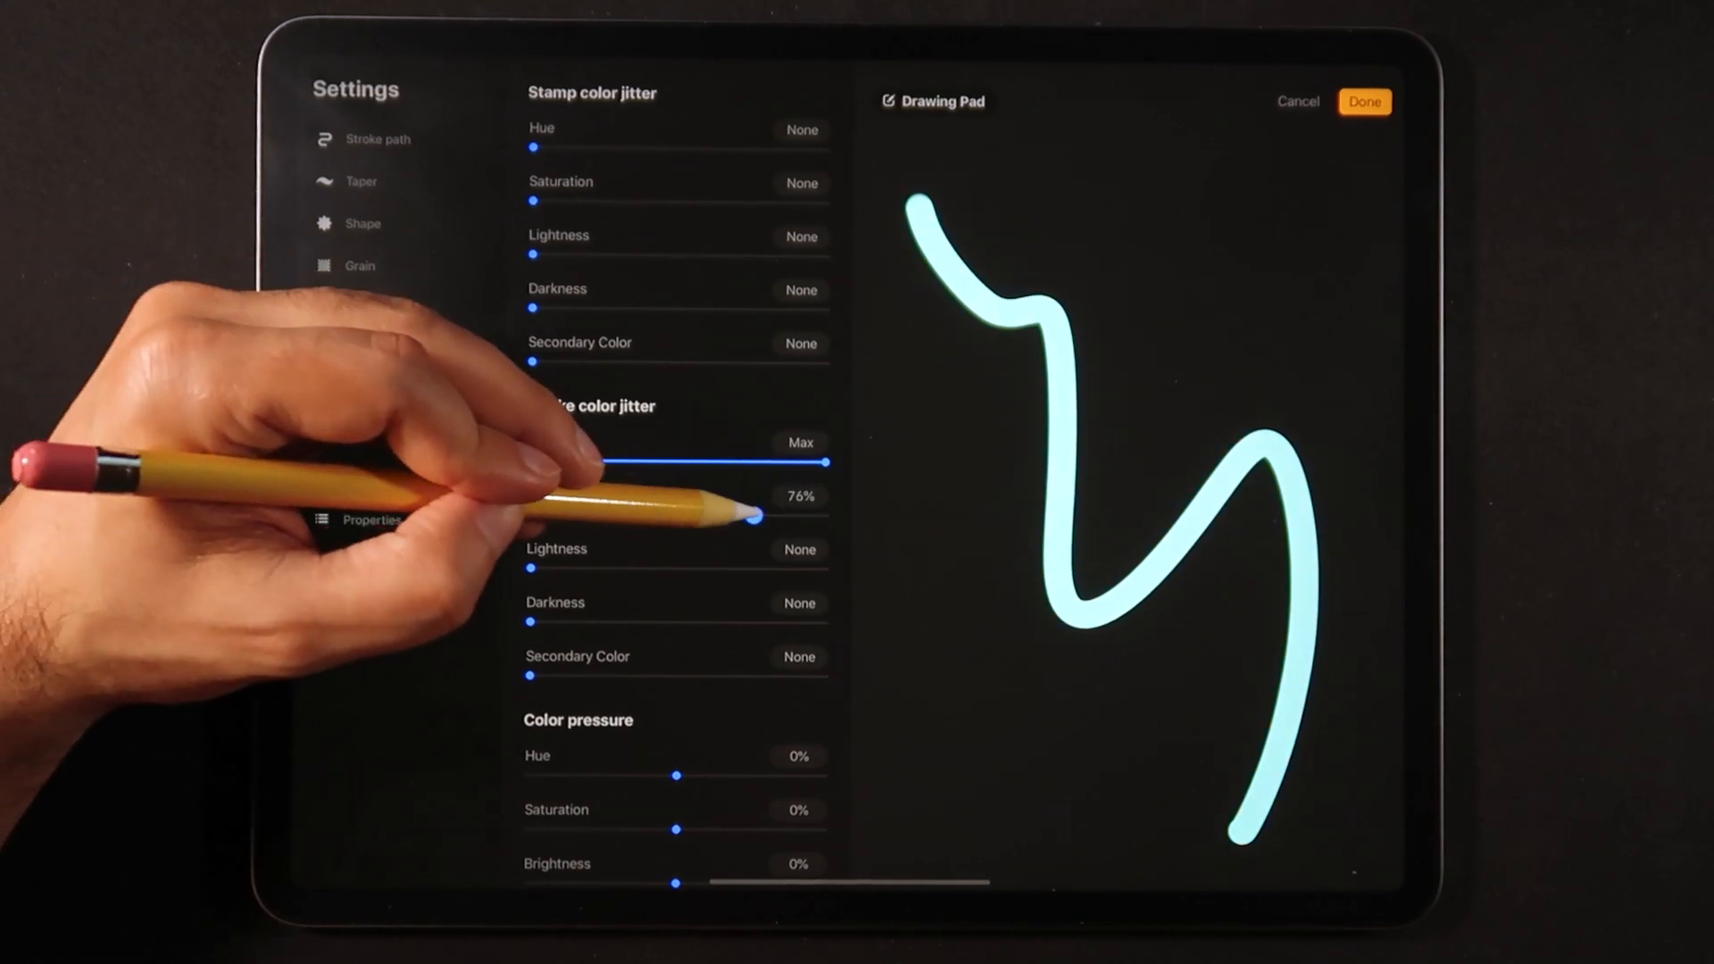
drag(721, 516, 824, 516)
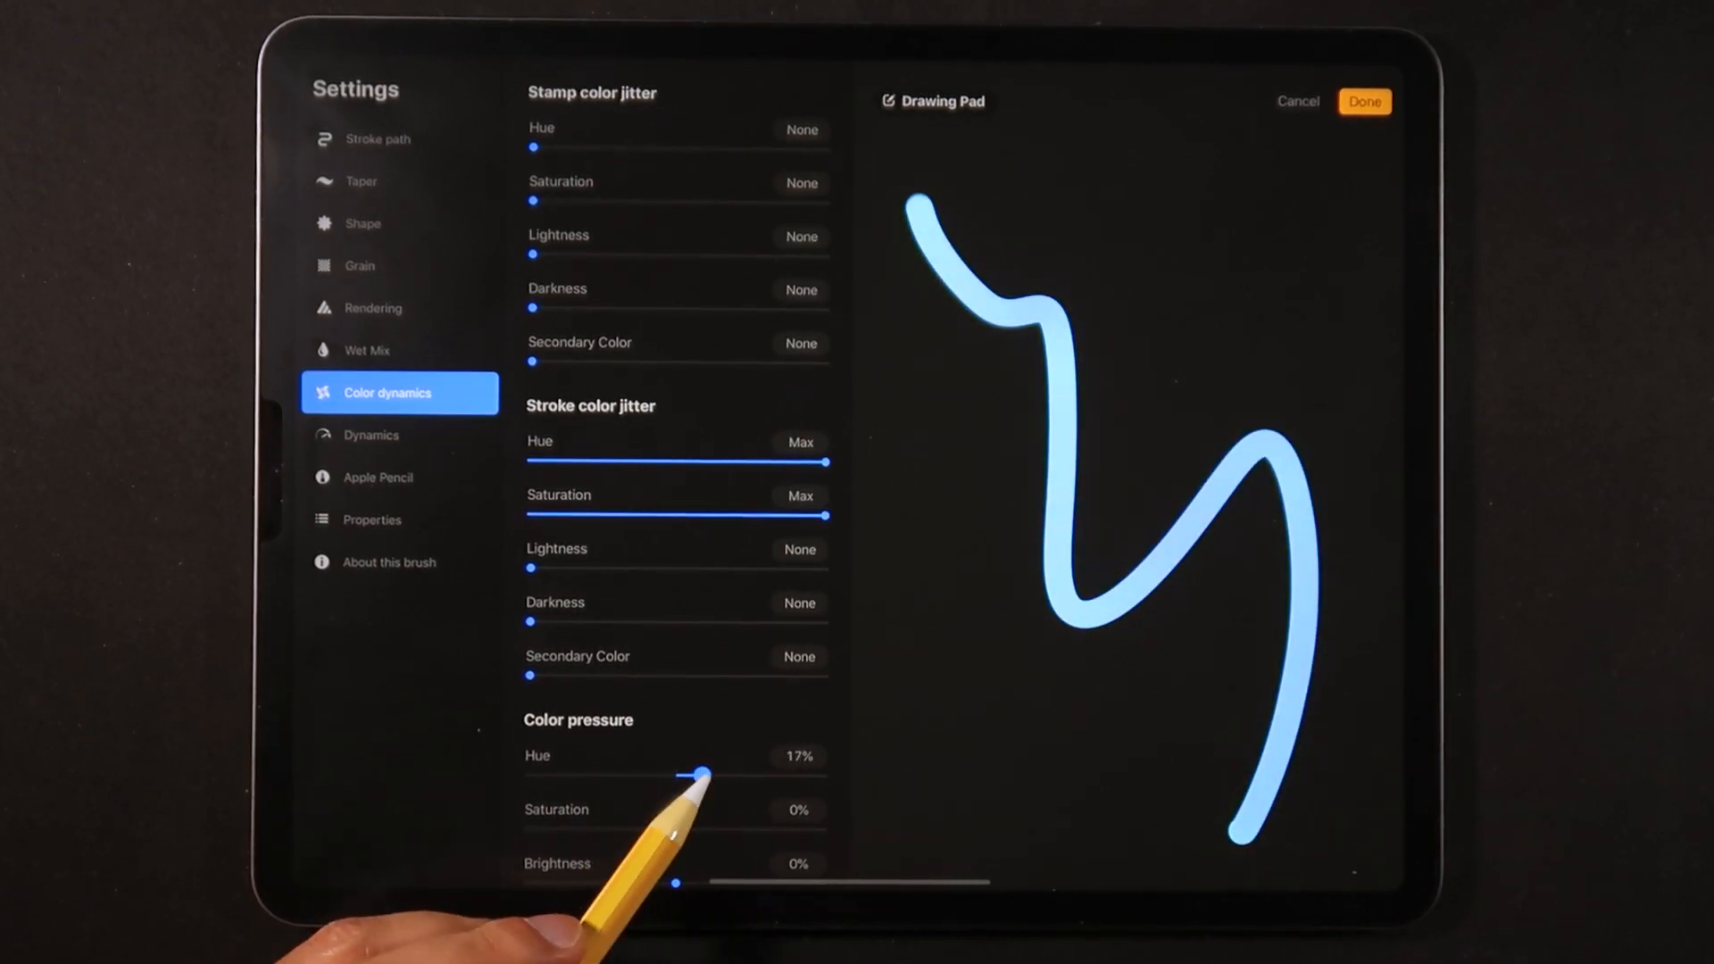
drag(700, 774, 738, 774)
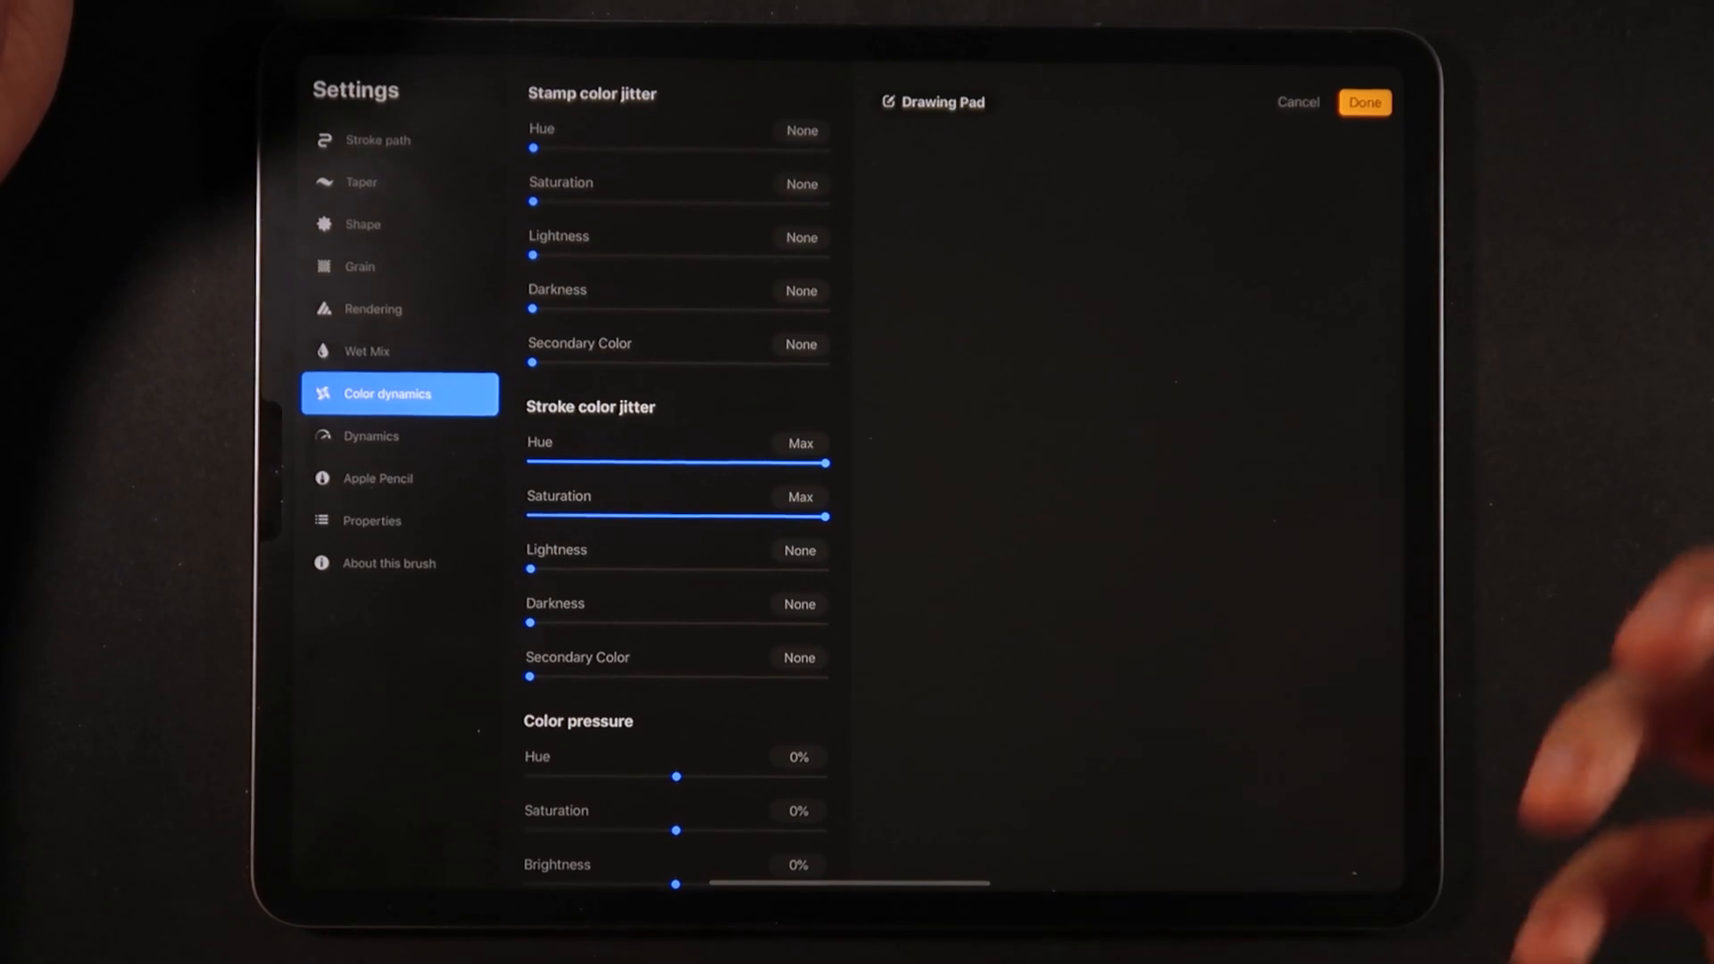
Step: Set Color pressure Hue to Max and Saturation to about 60%
drag(929, 185, 1223, 809)
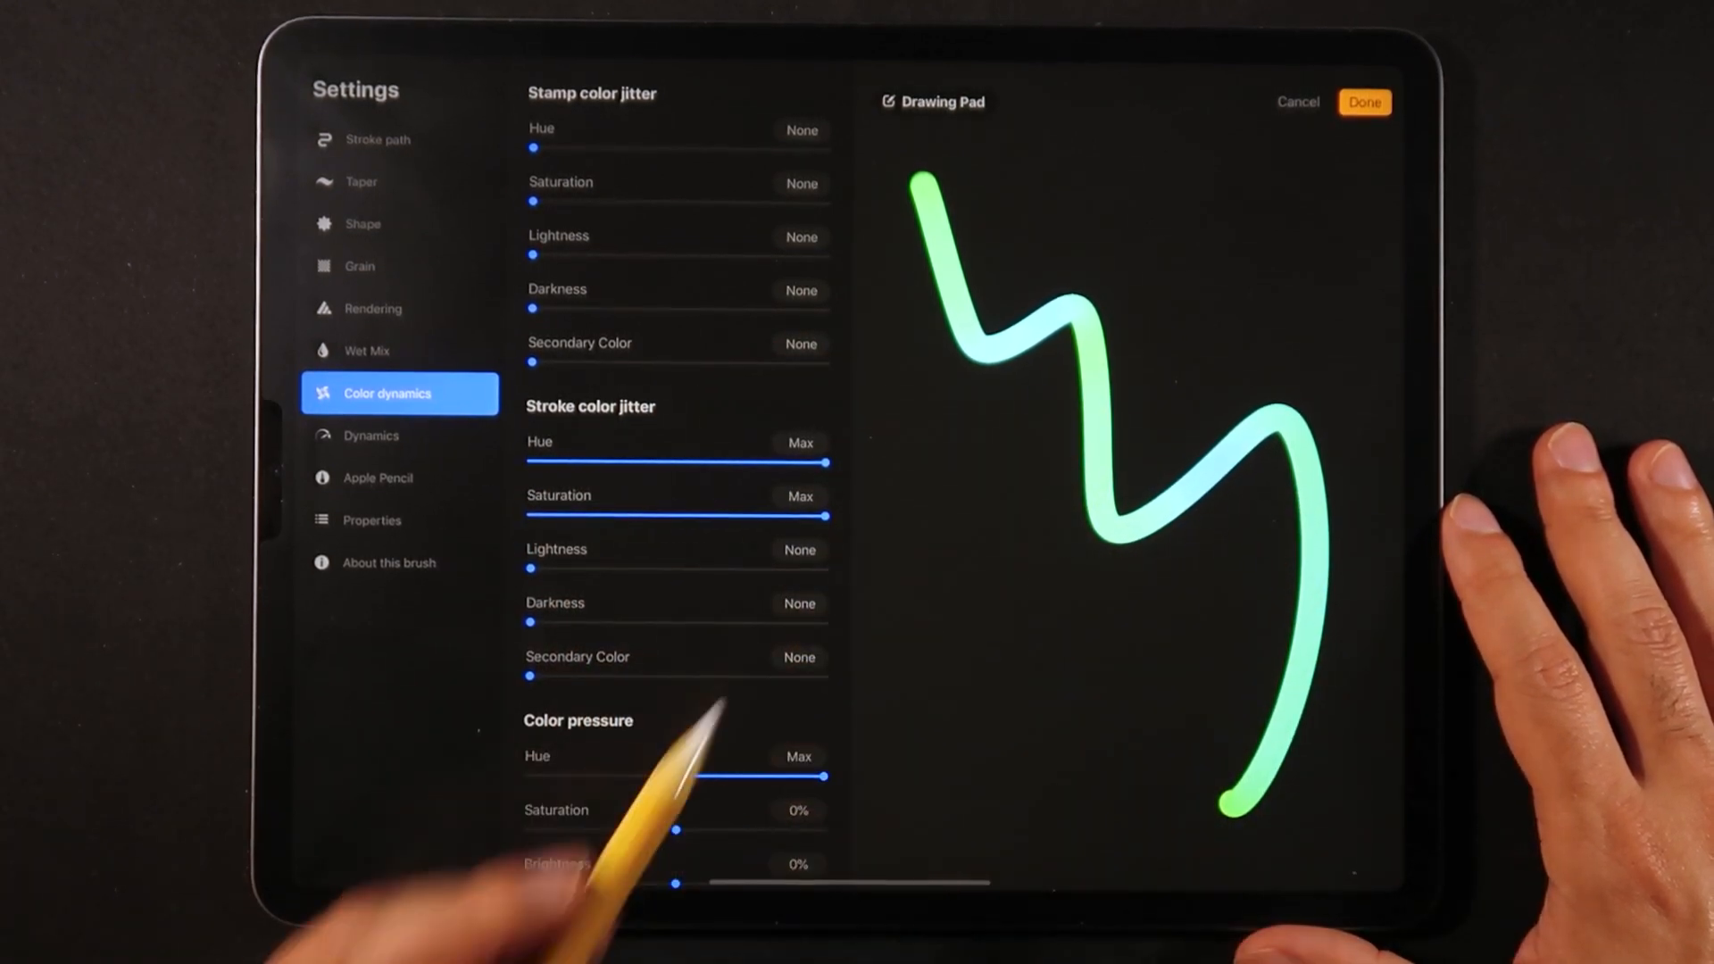
drag(674, 829, 761, 829)
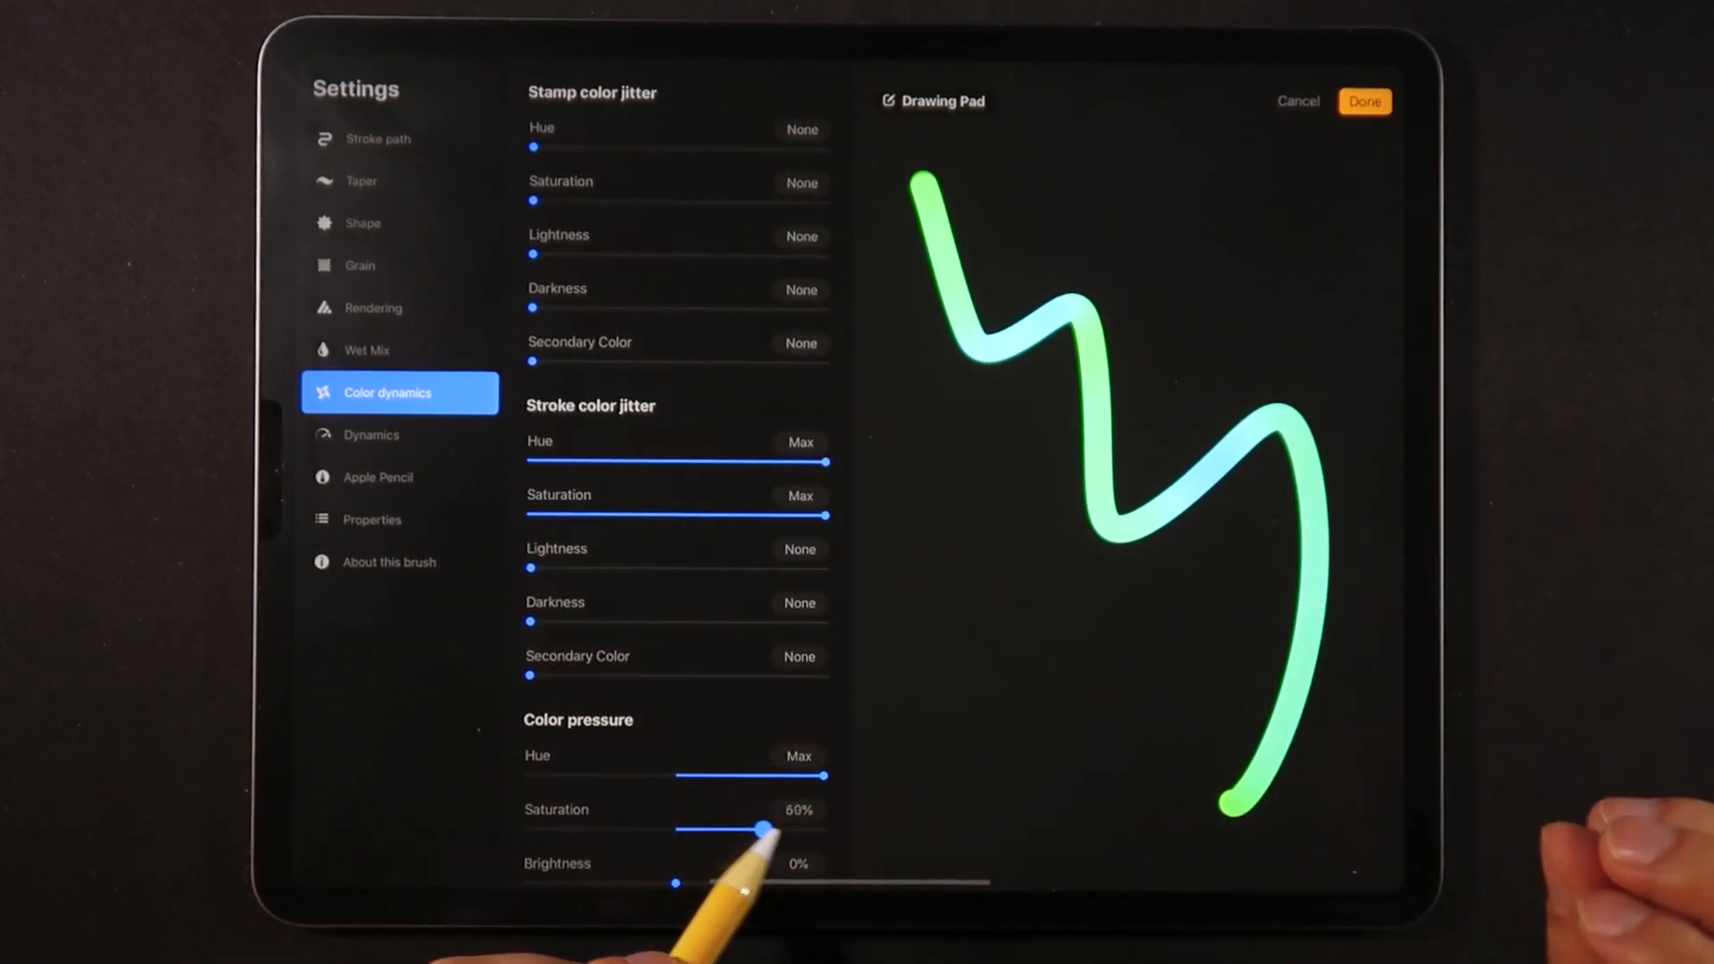
drag(765, 828, 828, 828)
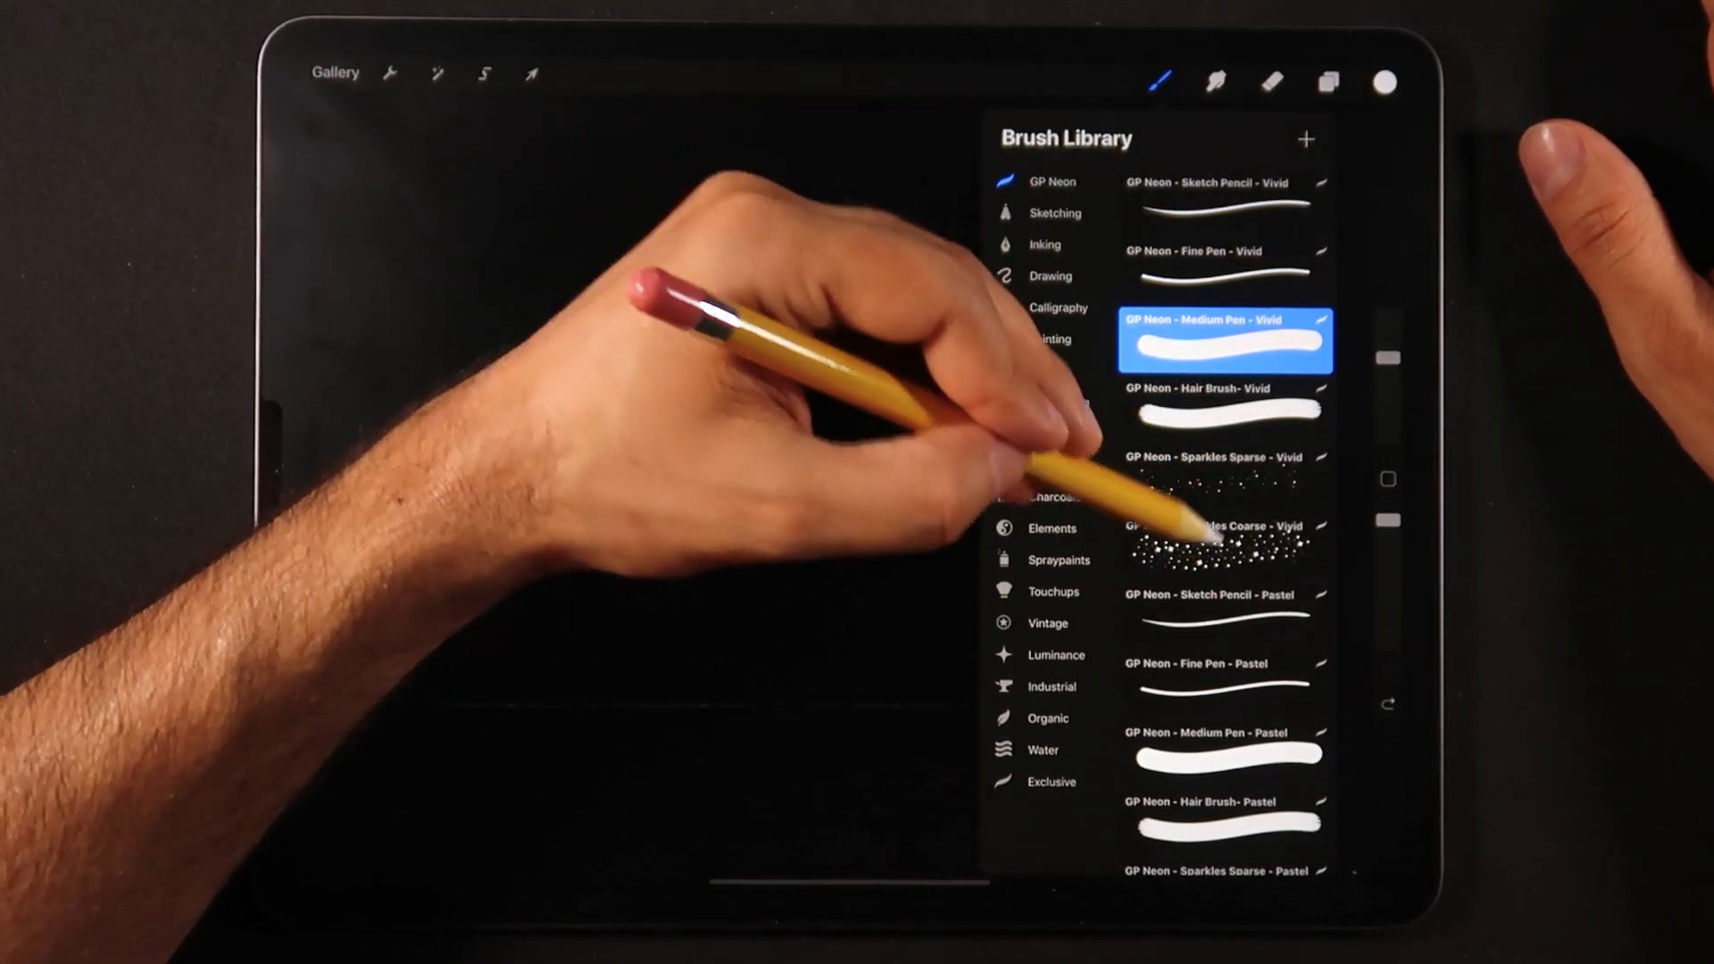
Step: Choose the GP Neon Medium Pen - Vivid brush from the Brush Library
scroll(down, 3)
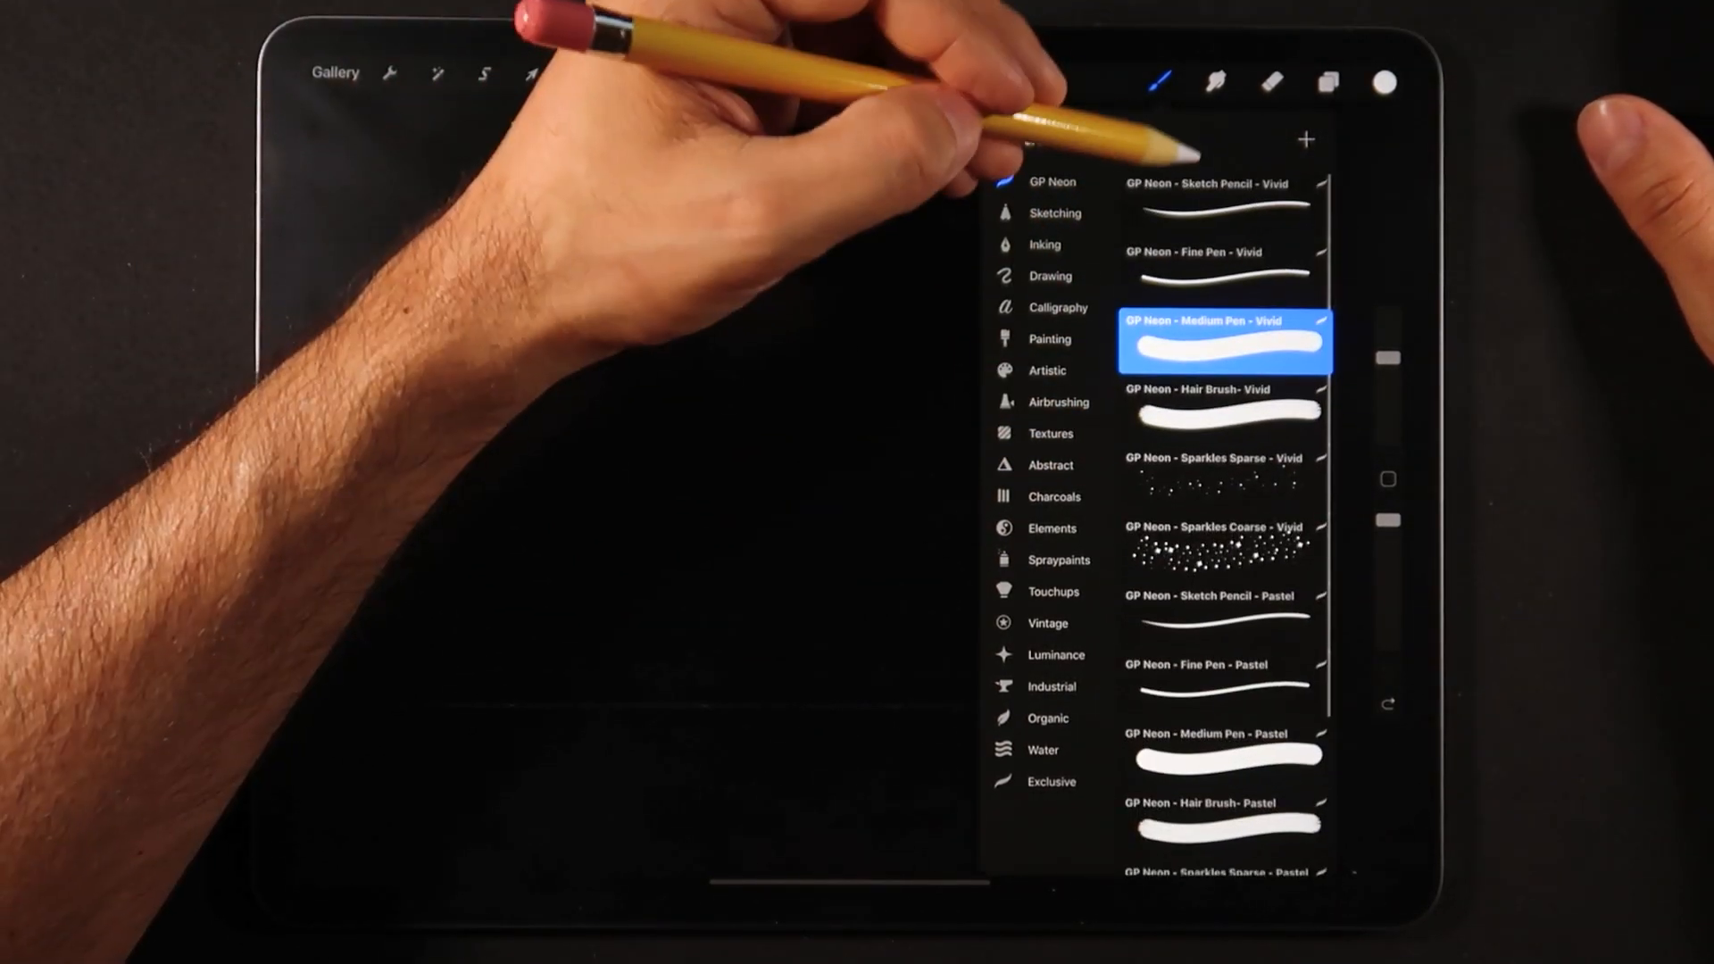
click(1224, 203)
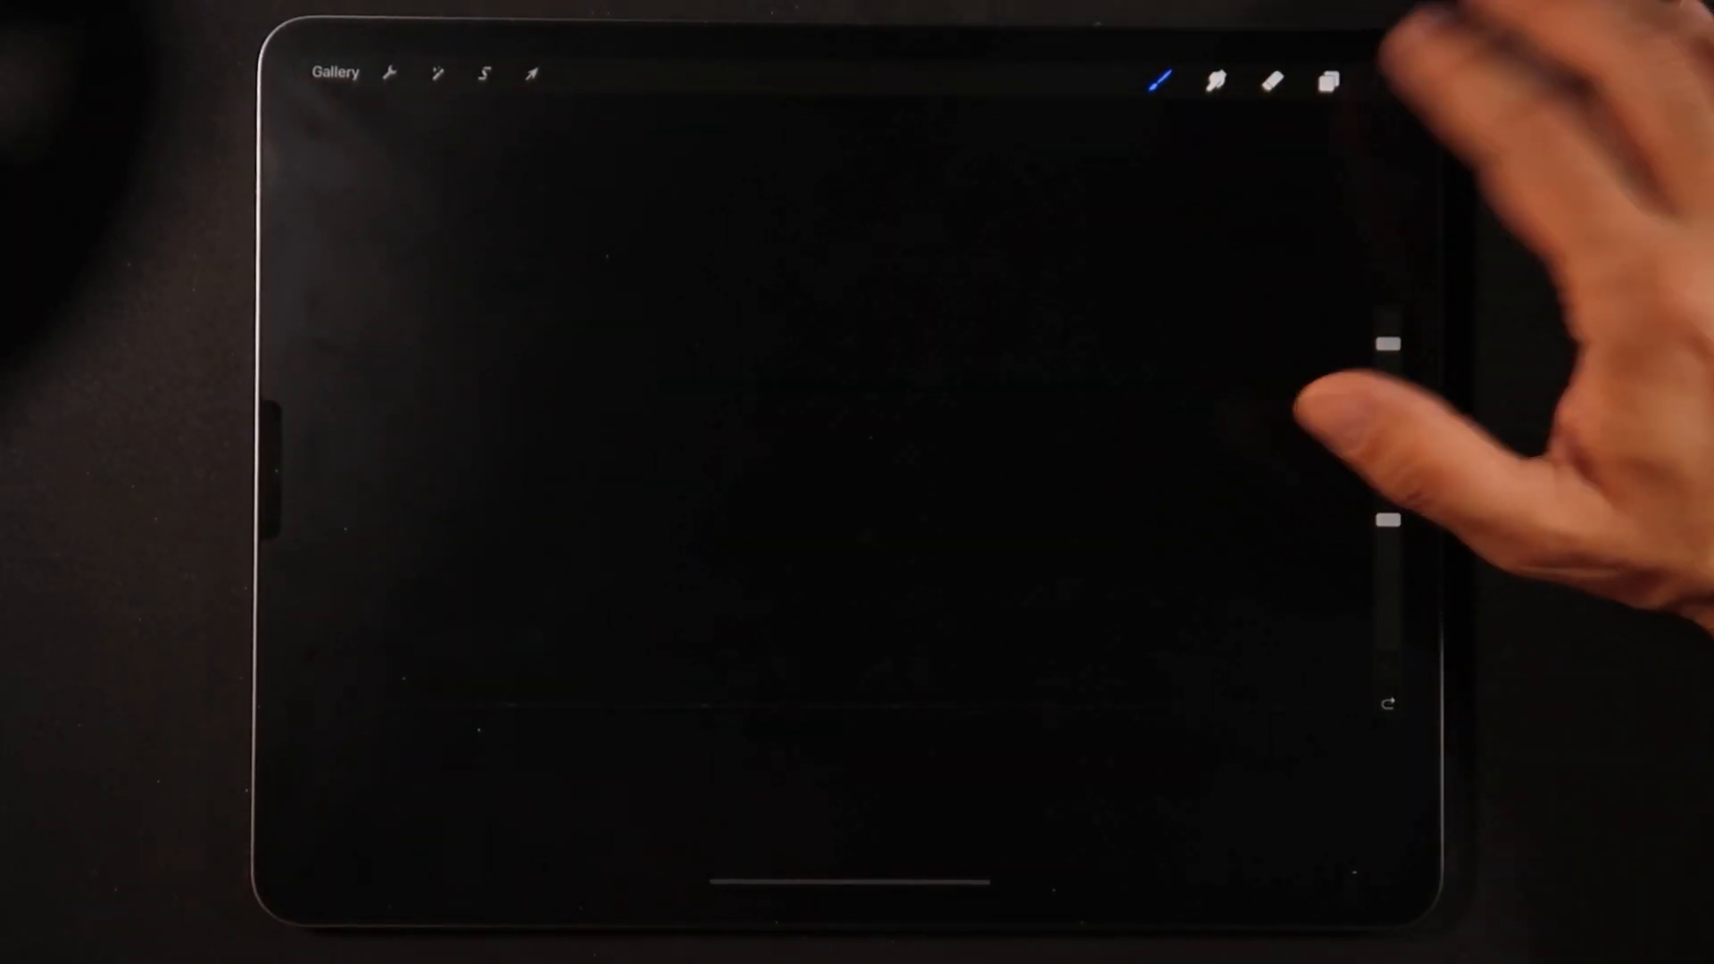
Step: Undo stray strokes, then write 'hello' in one cursive neon stroke from blue to pink
click(1382, 78)
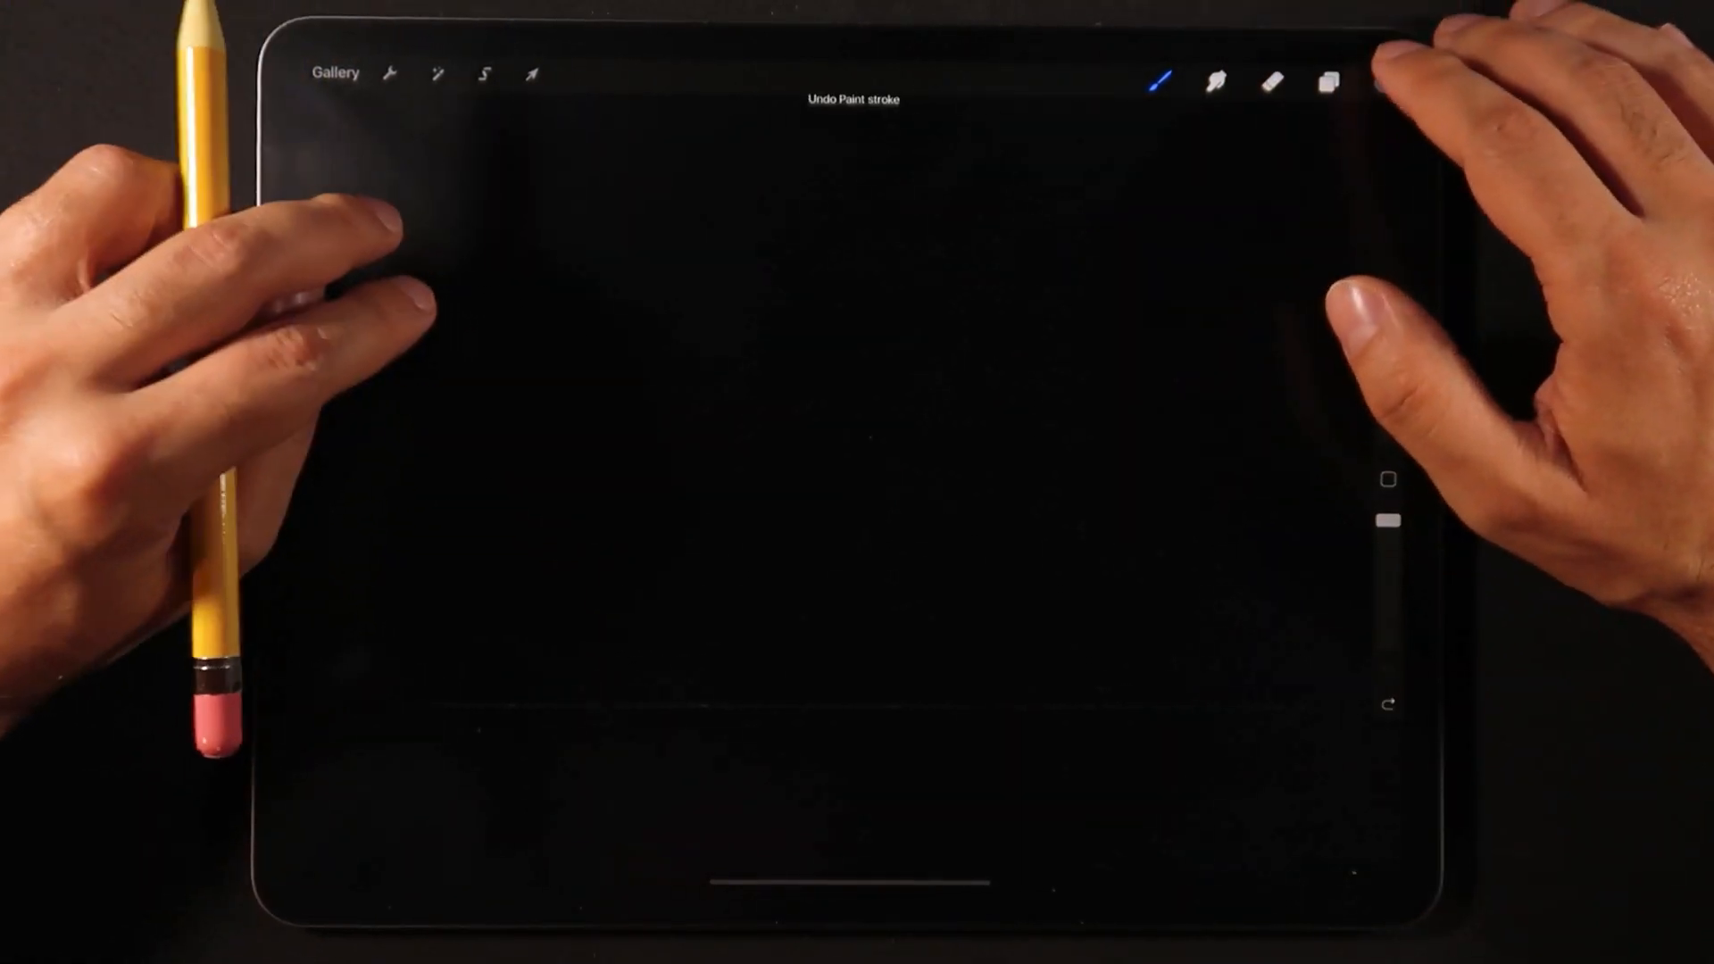
click(1382, 80)
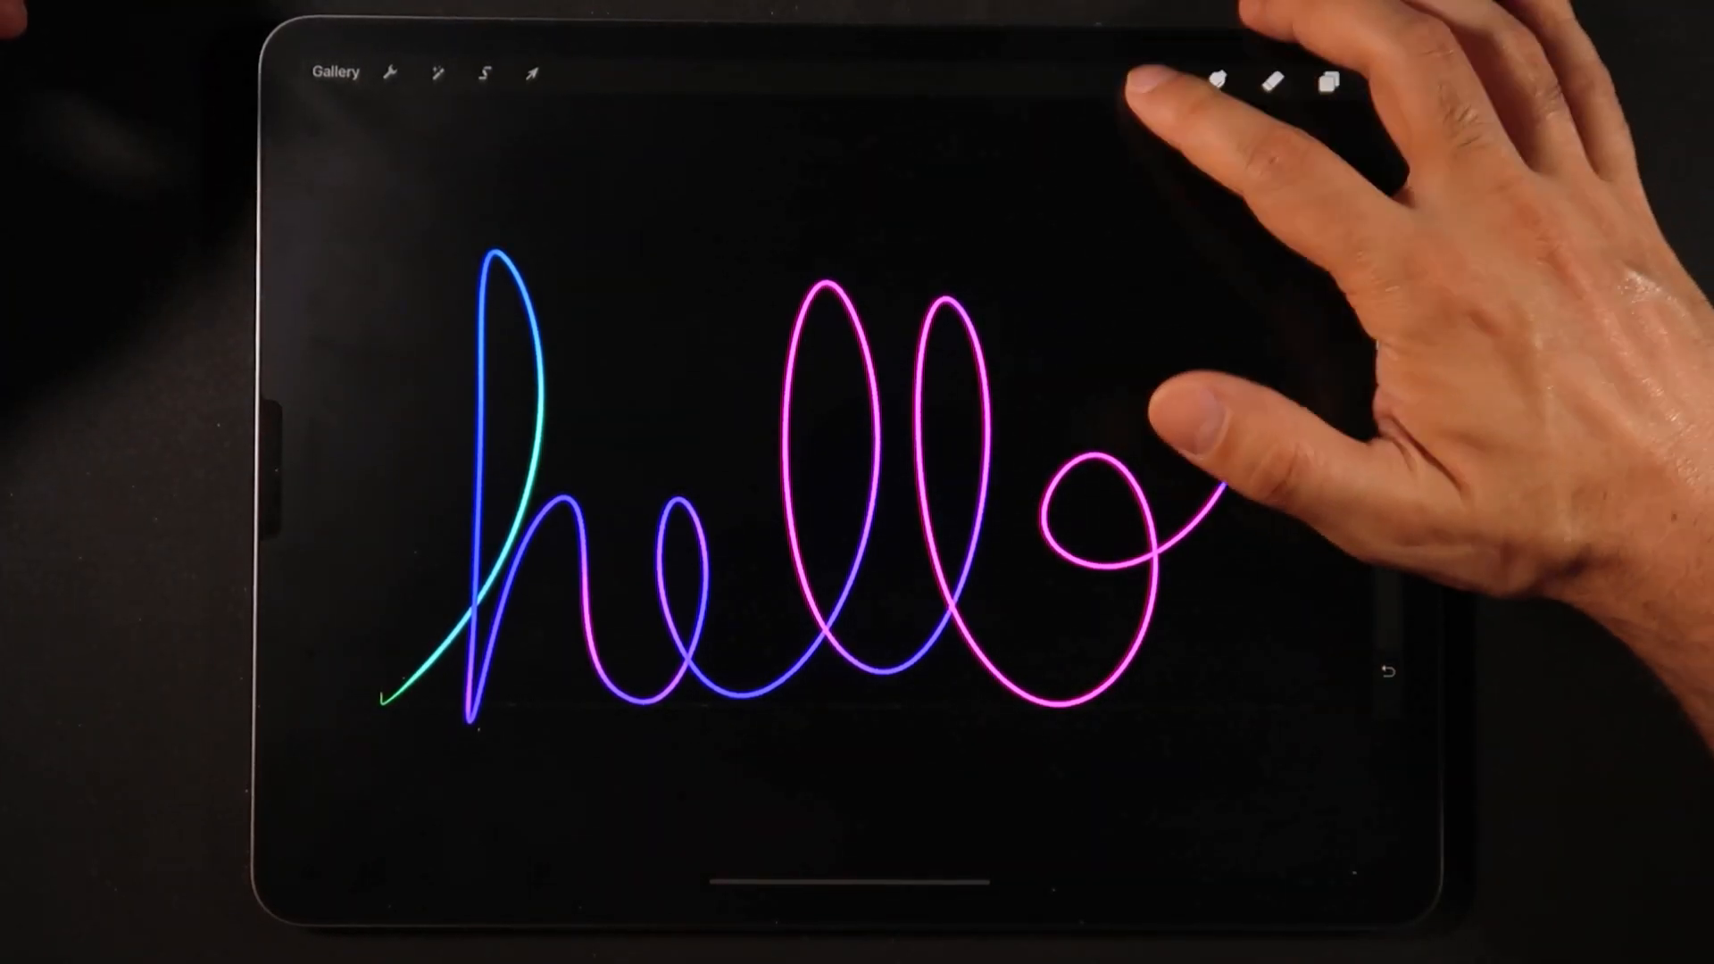
click(1222, 76)
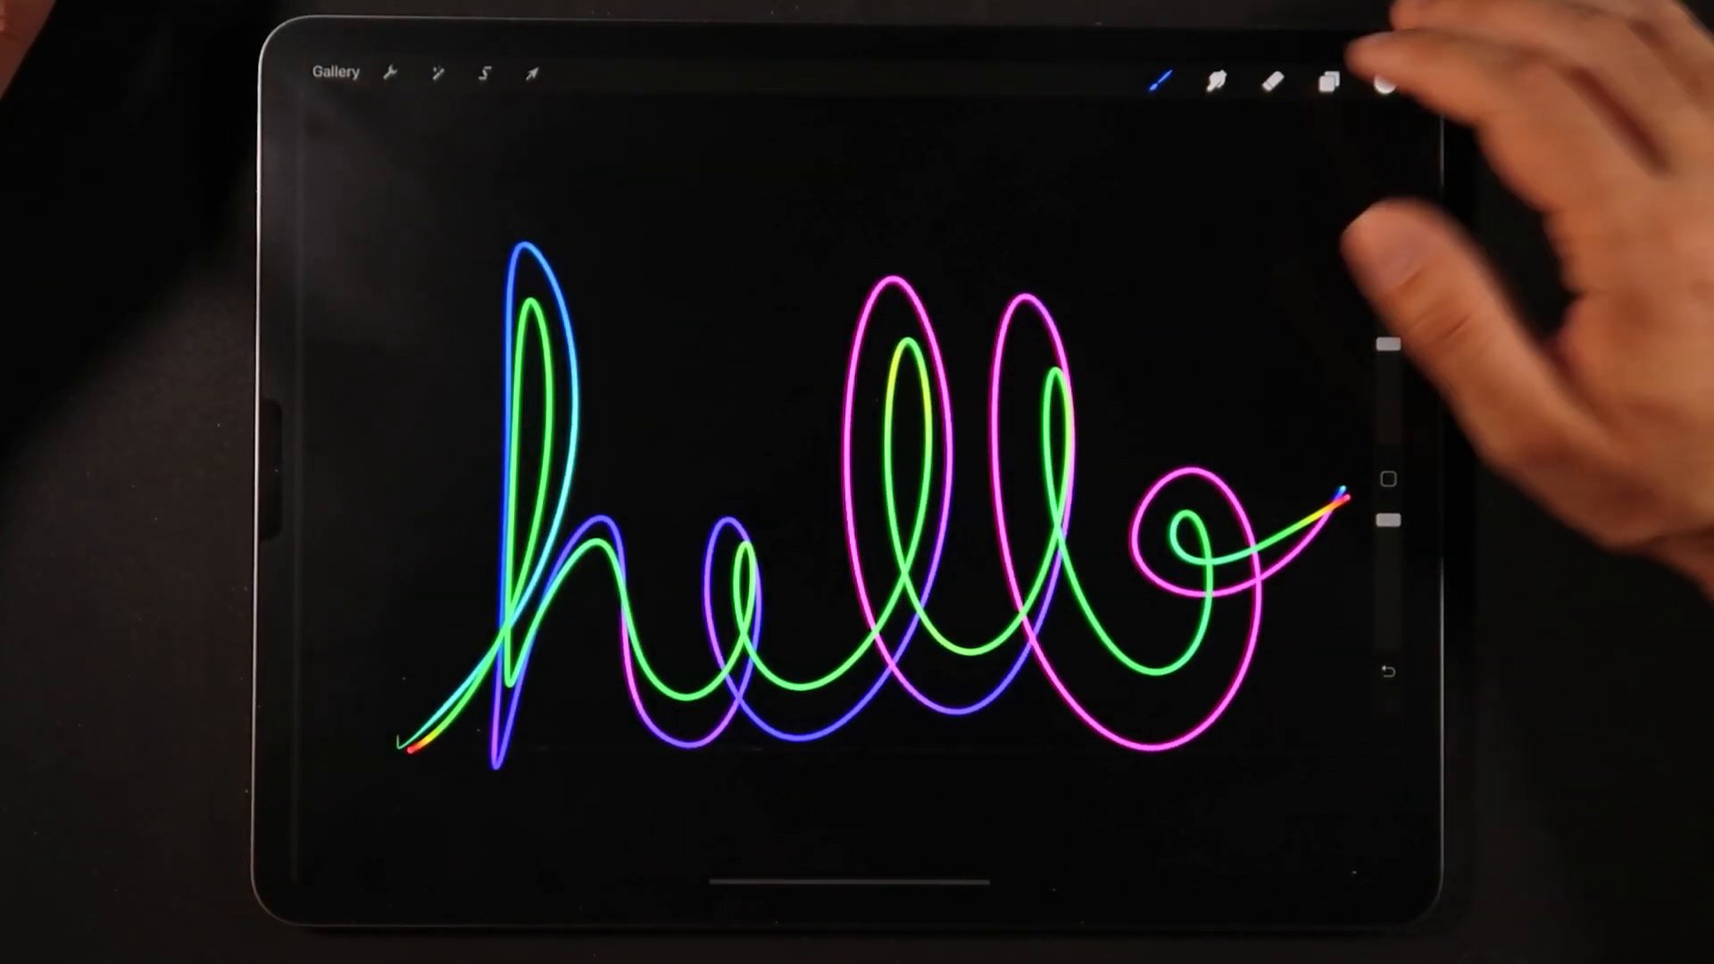
click(1325, 78)
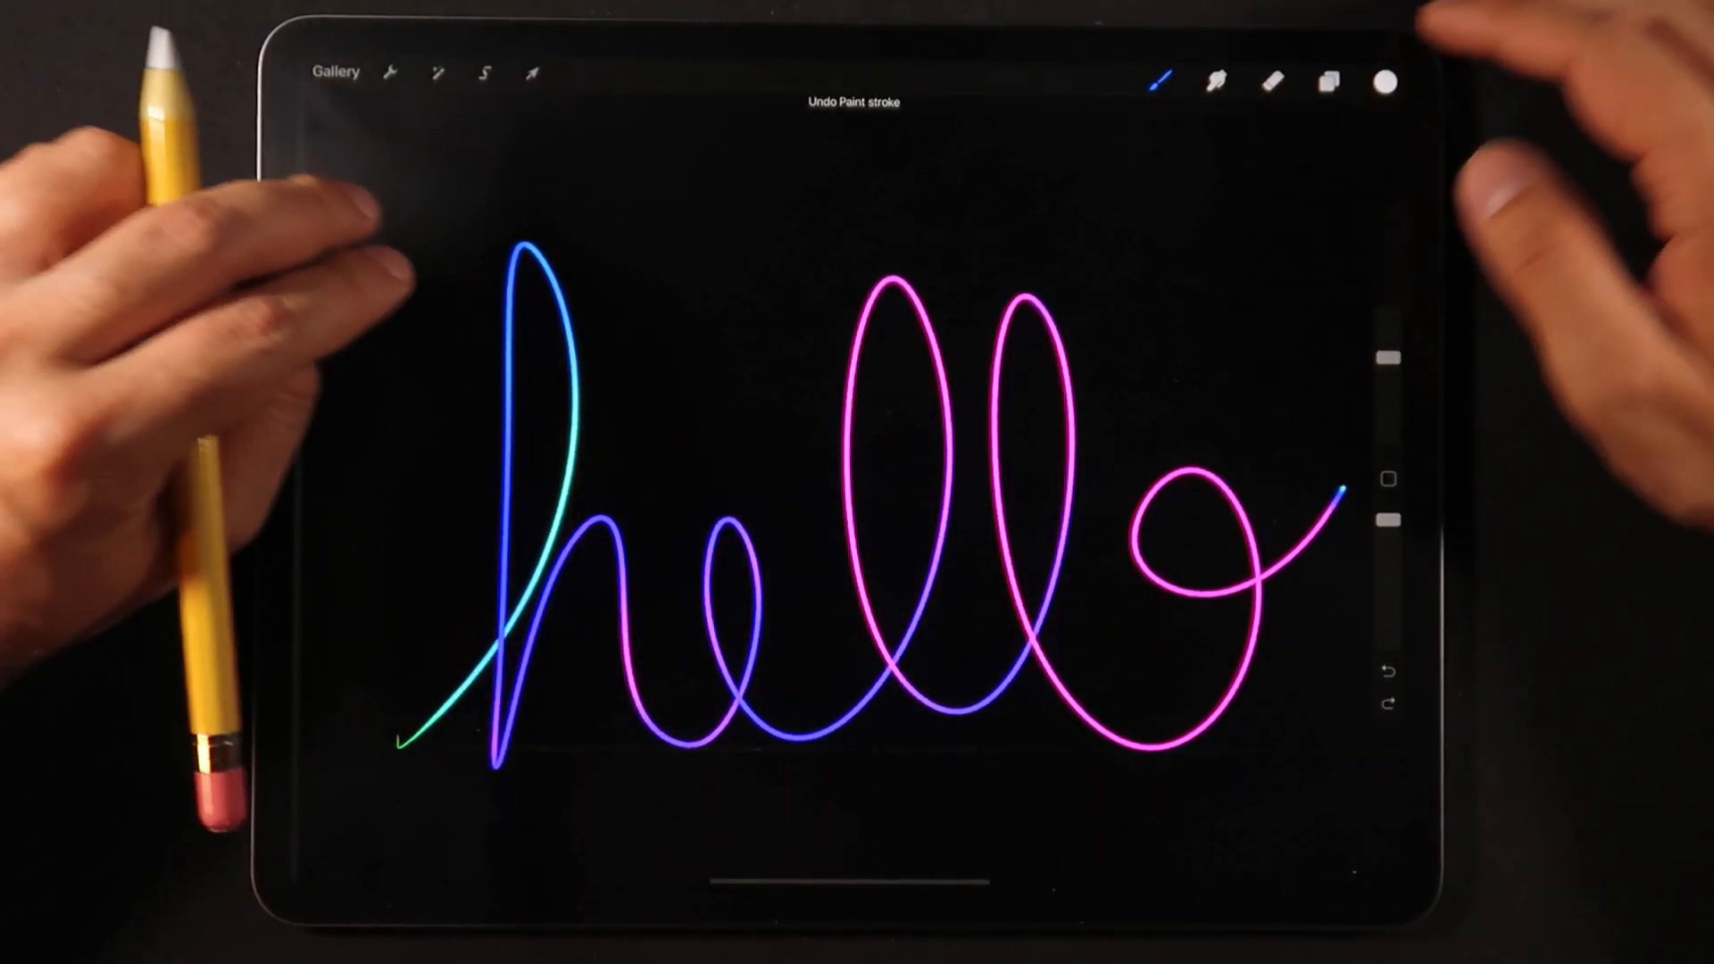
click(1385, 82)
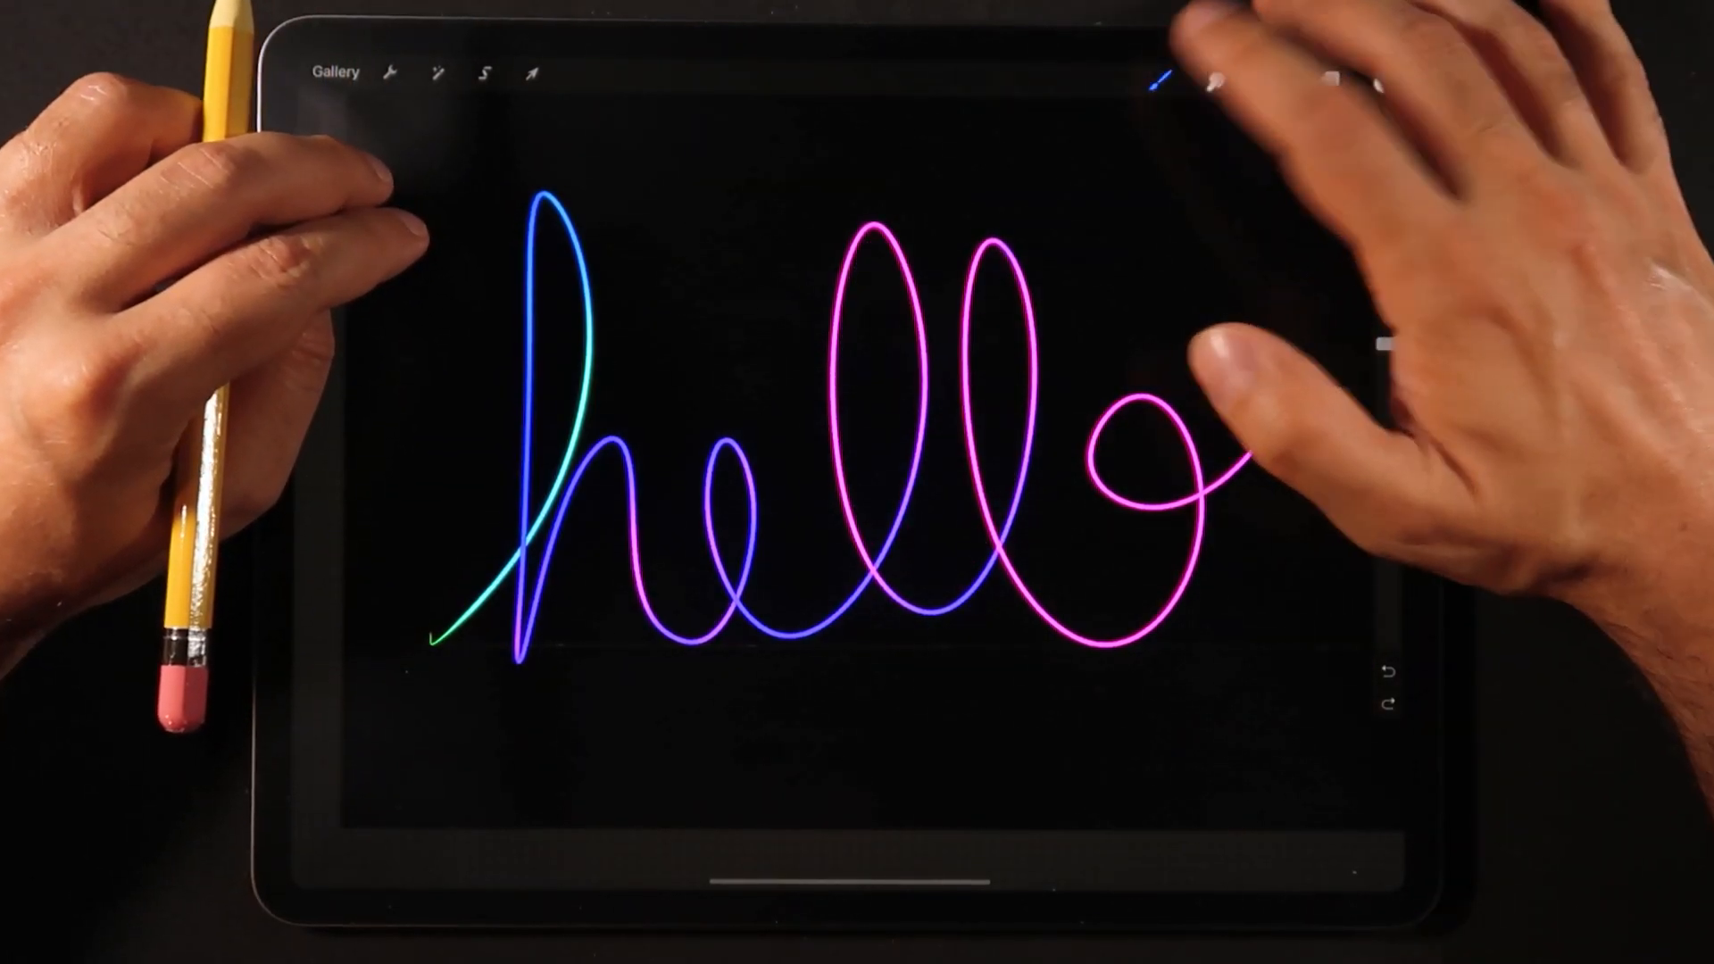
Step: Pick GP Neon Sparkles Sparse - Vivid, add sparkles, then clear and choose Sketch Pencil - Pastel
click(1162, 82)
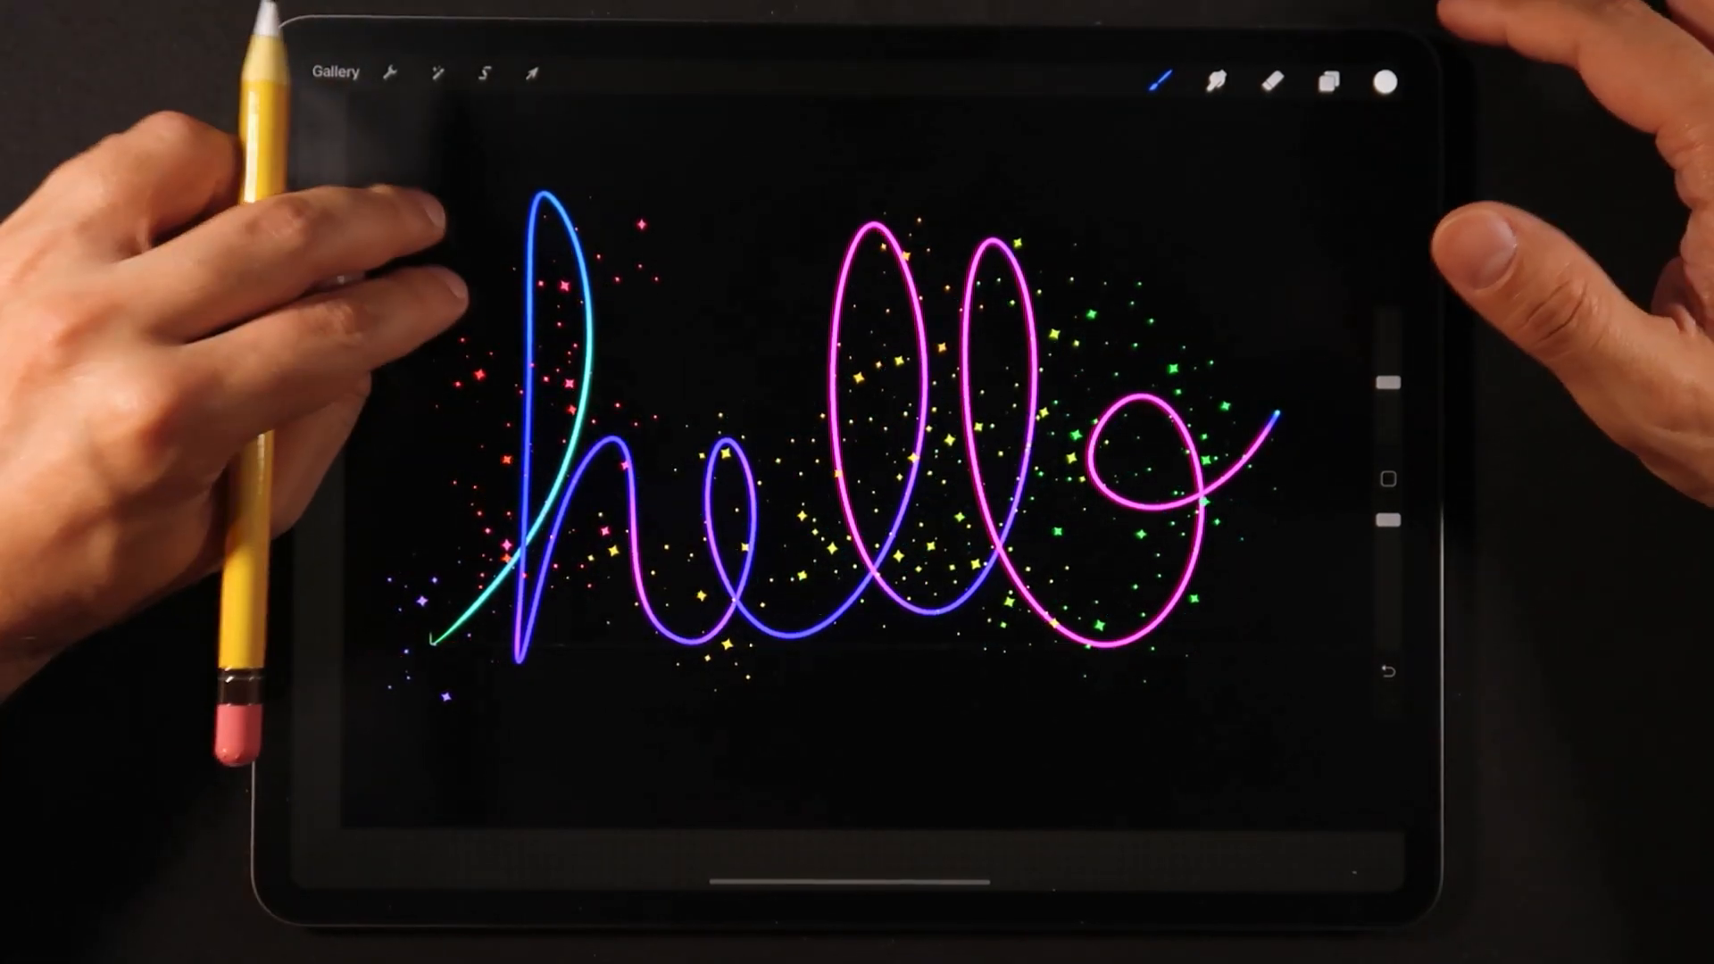
click(1161, 78)
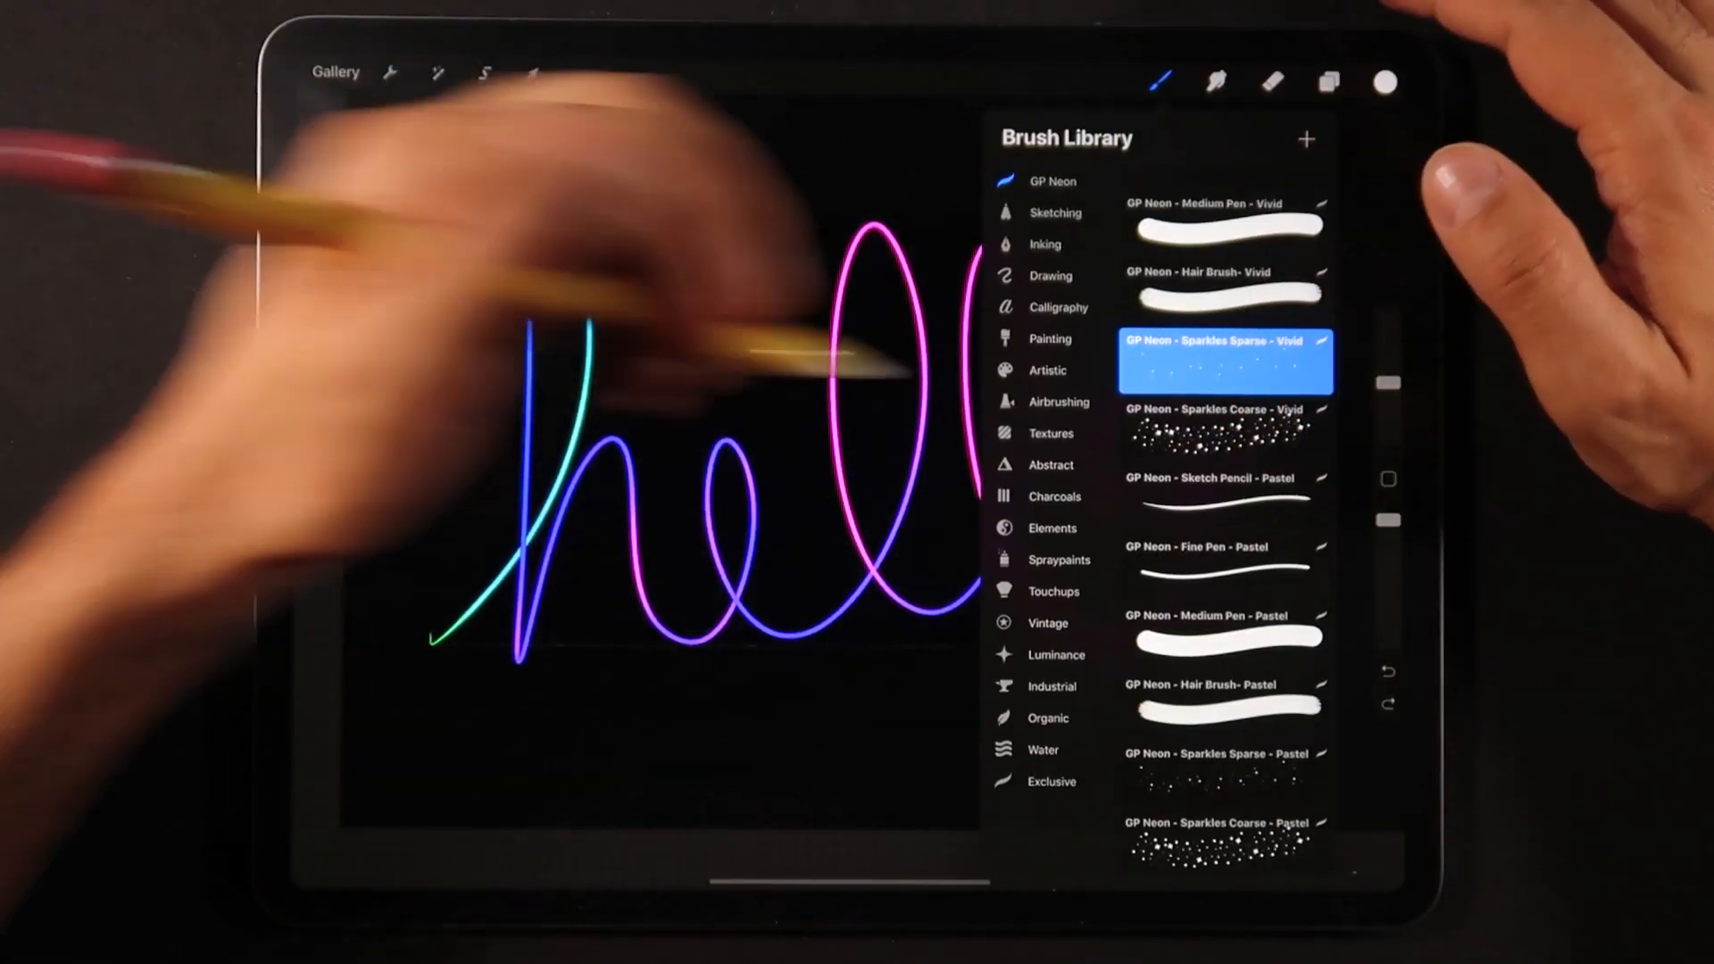
click(1225, 428)
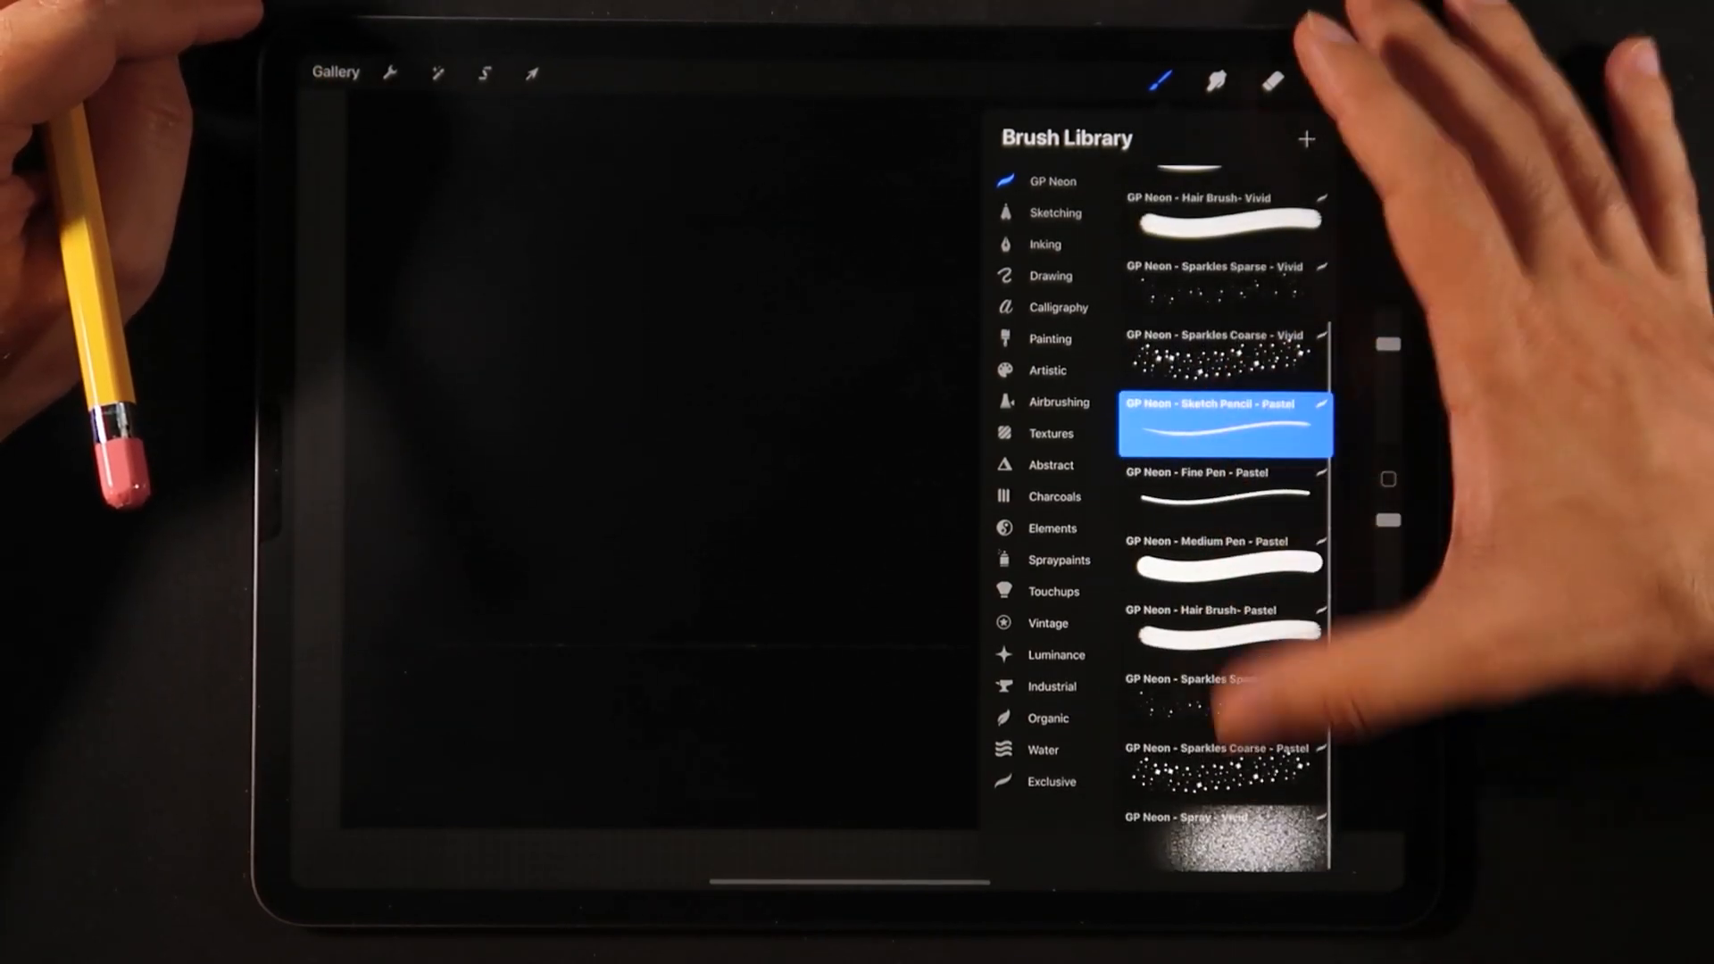
Step: Dismiss the Brush Library and go back to the Gallery of saved artworks
click(1221, 855)
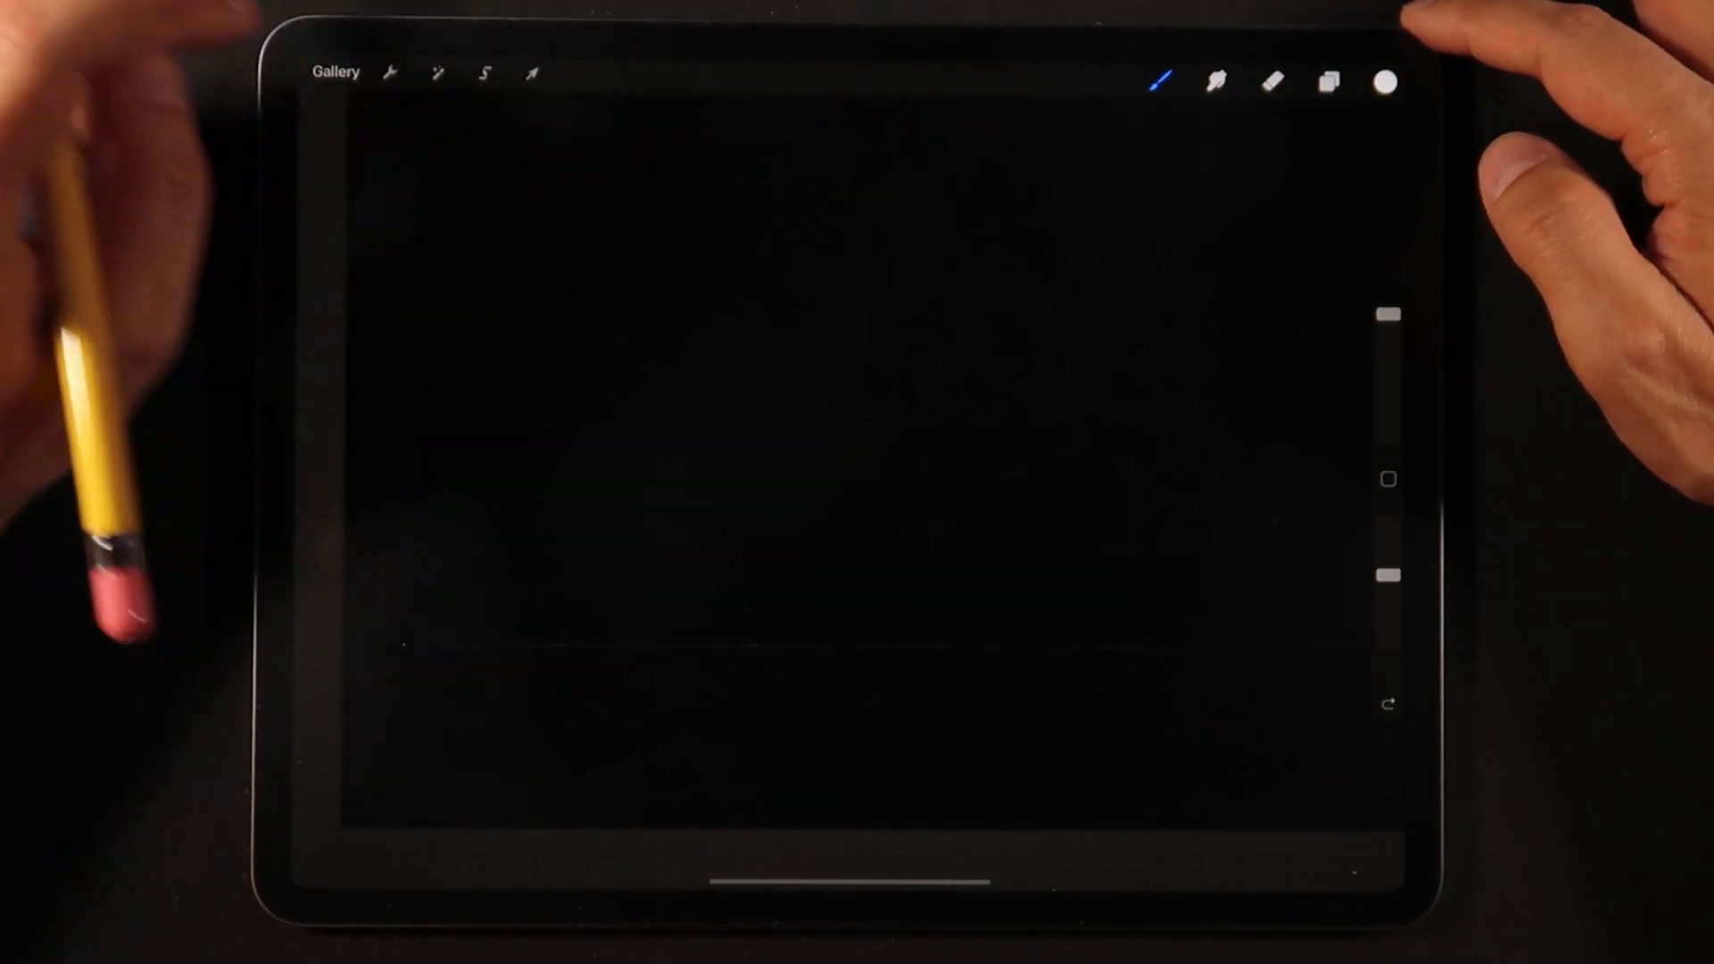
click(334, 72)
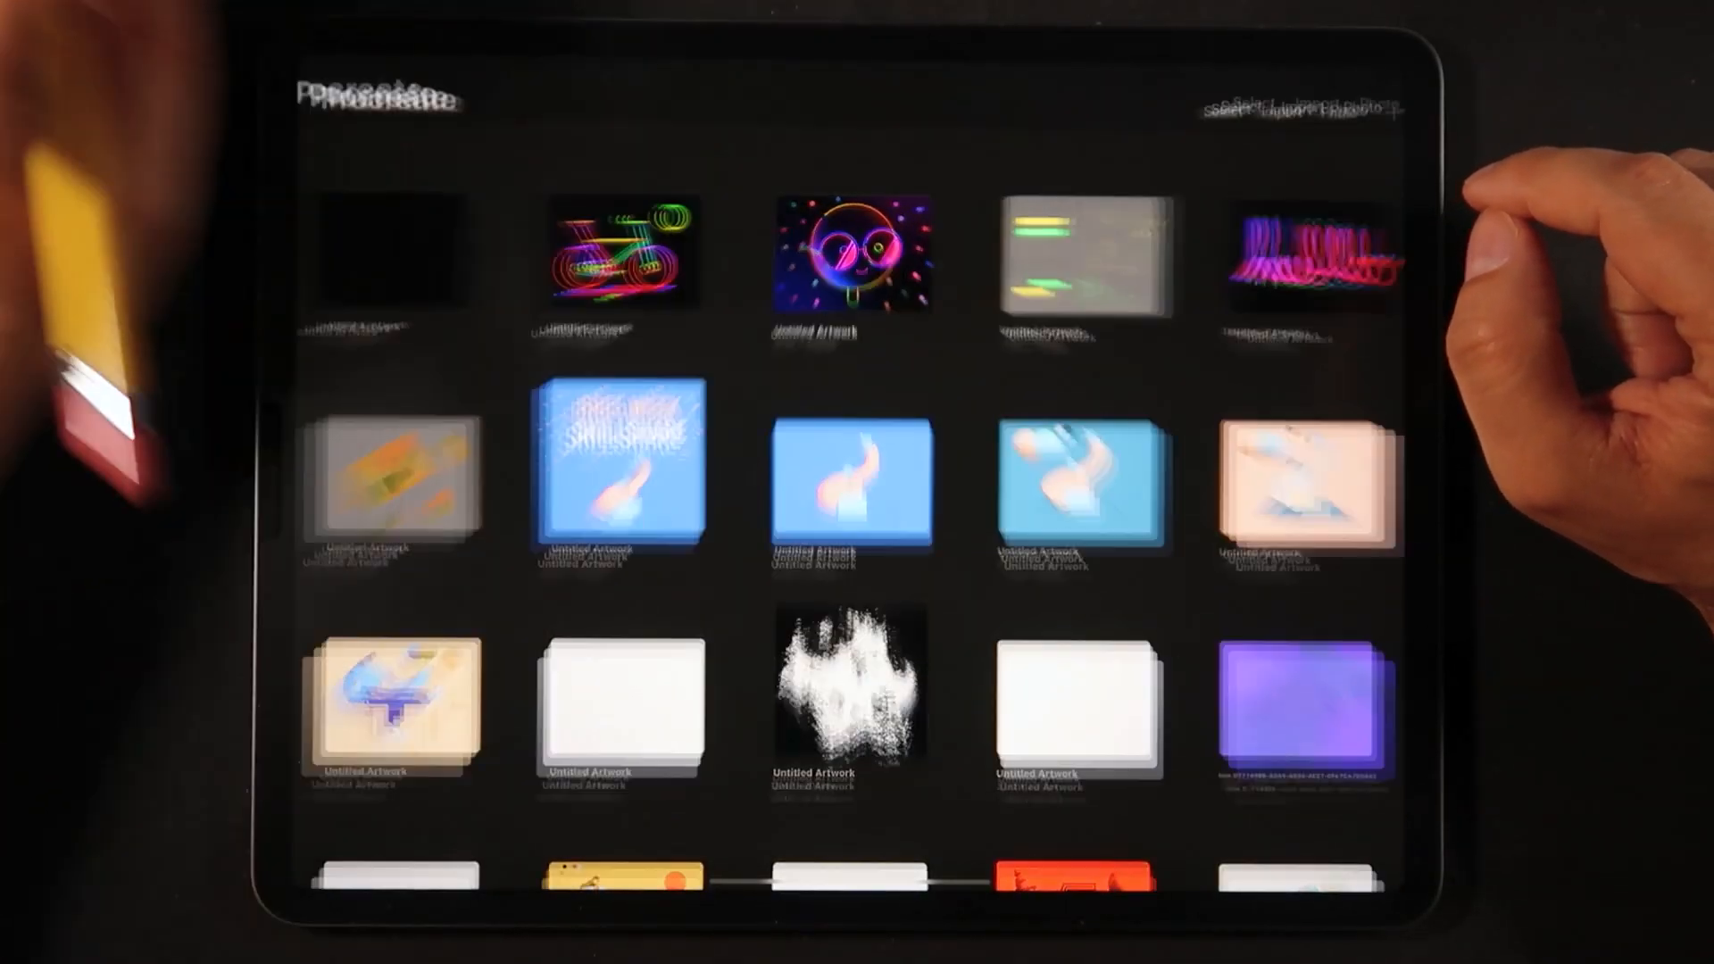
Step: View the neon face illustration, return to the Gallery, then open the neon bicycle artwork
click(845, 258)
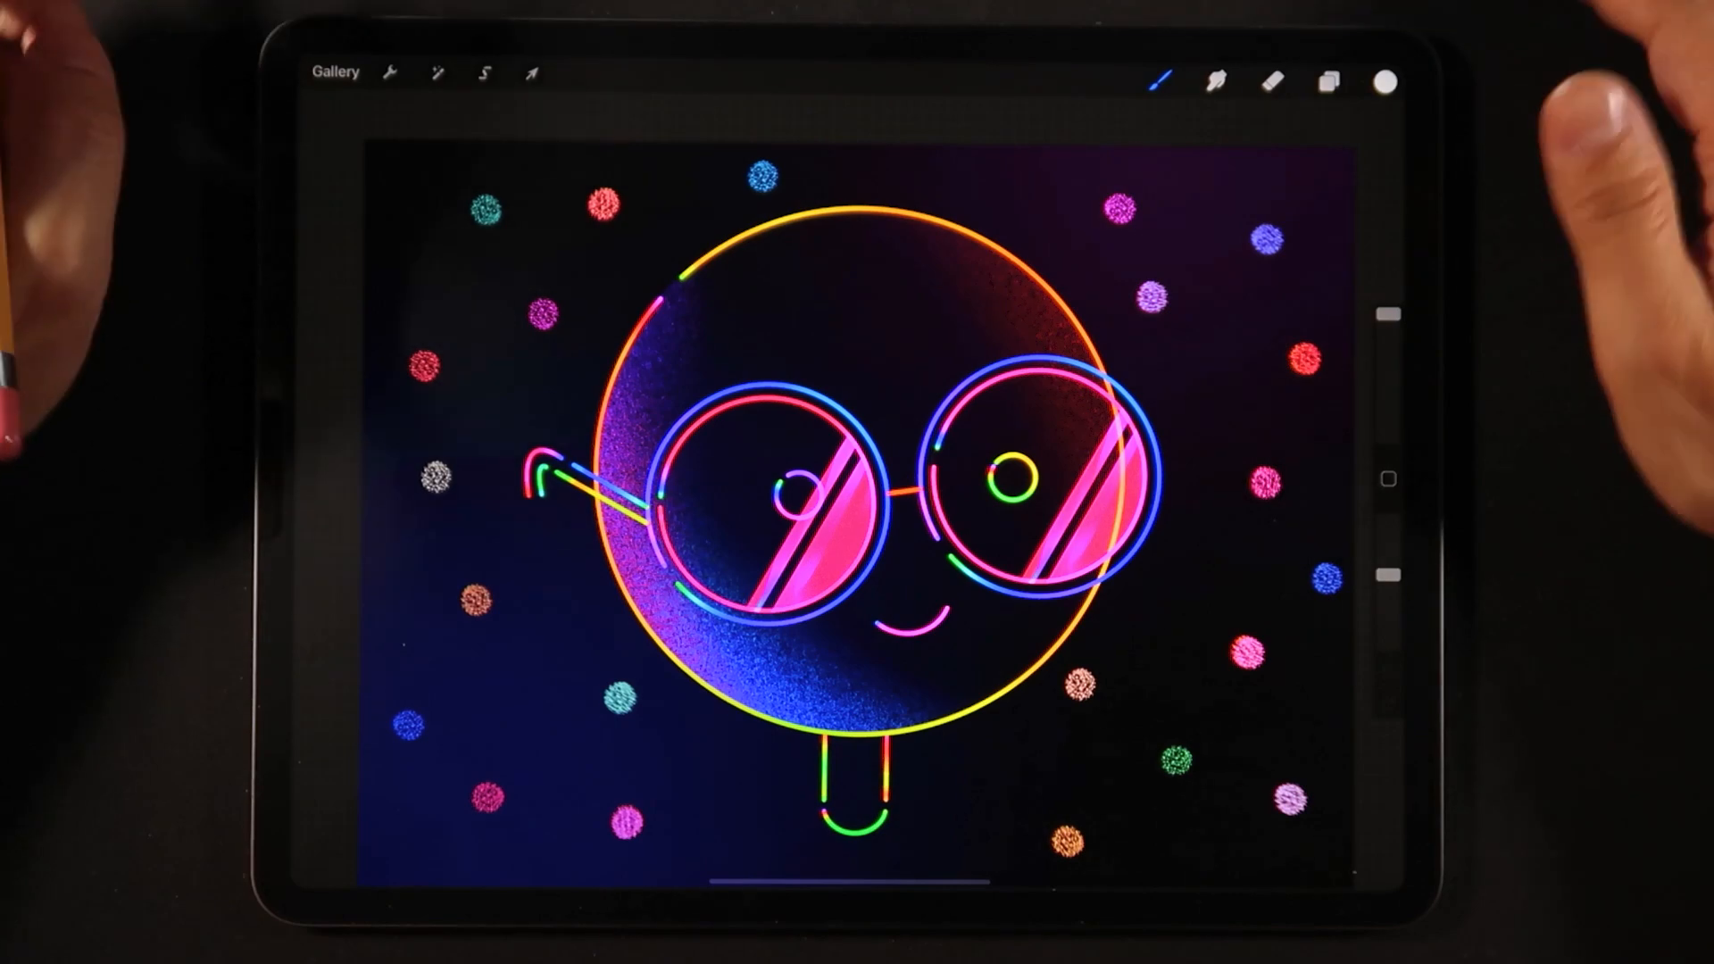
click(337, 71)
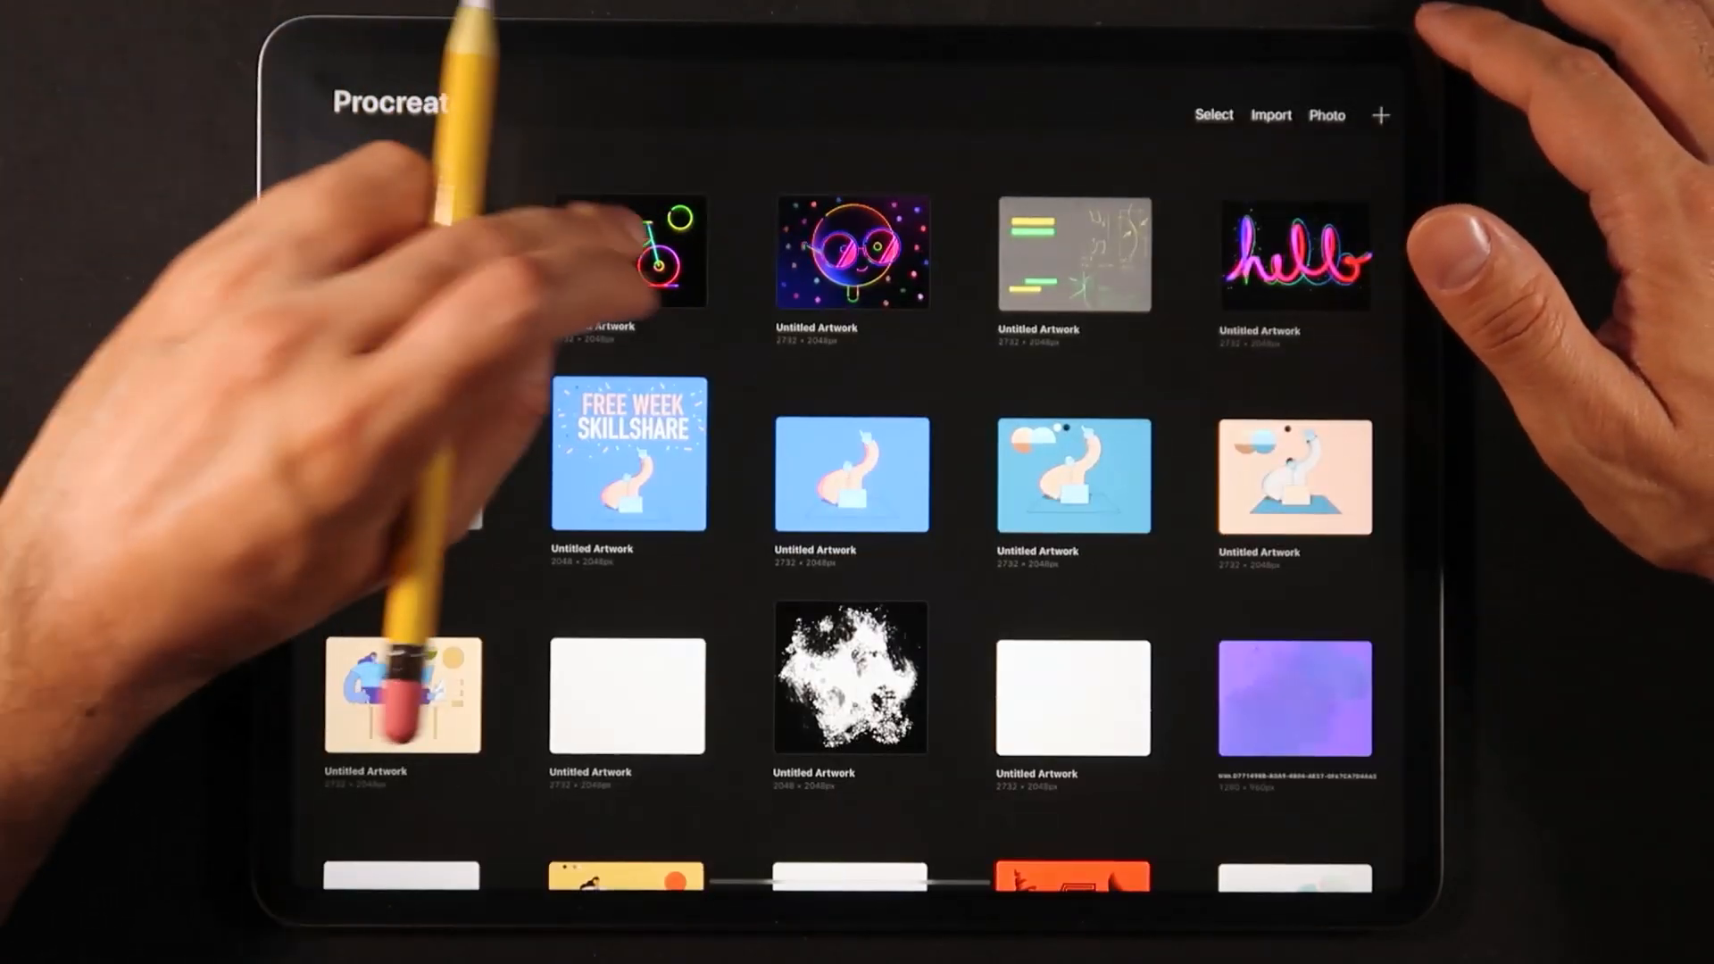
click(643, 252)
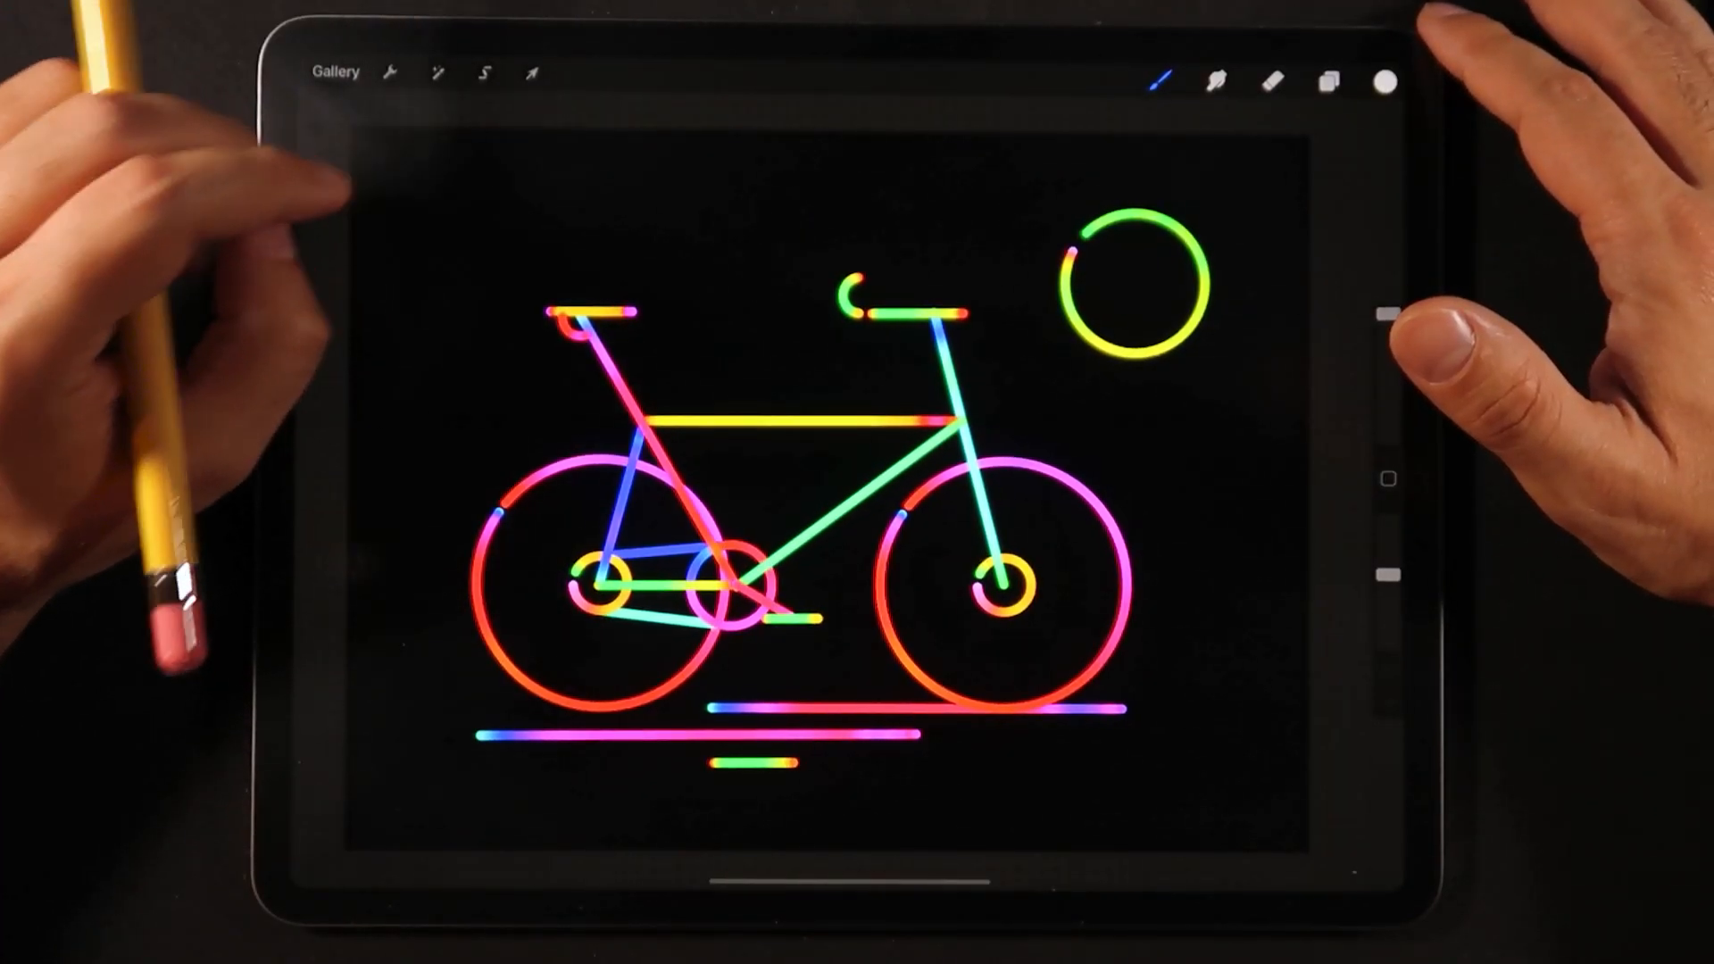